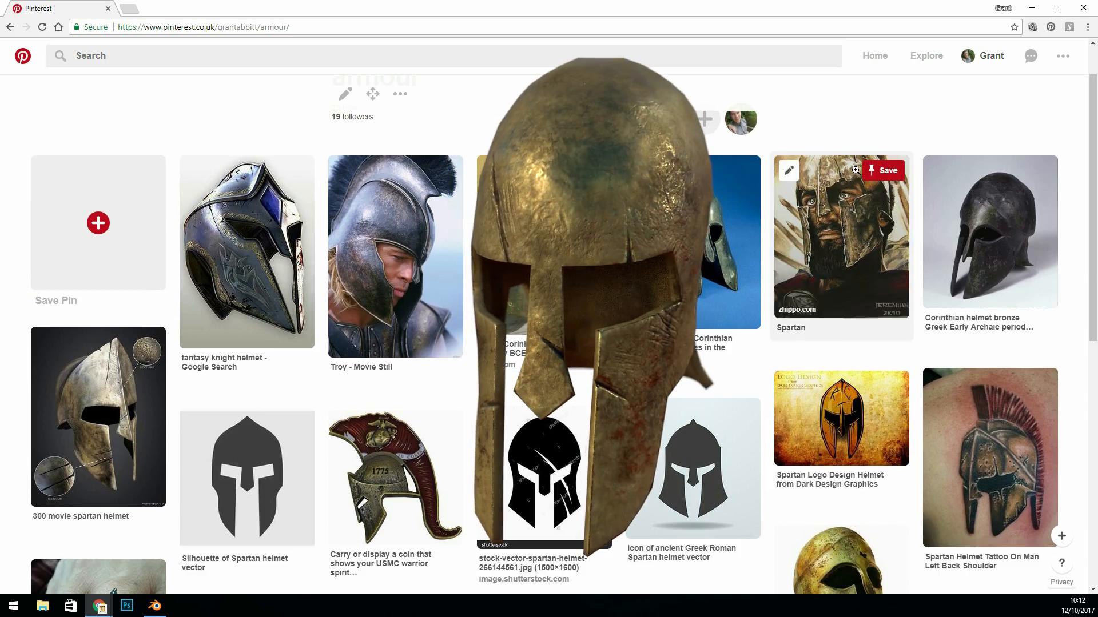
# - Pick the Grab and Smooth brushes and reshape the helmet surface
pyautogui.scroll(-3)
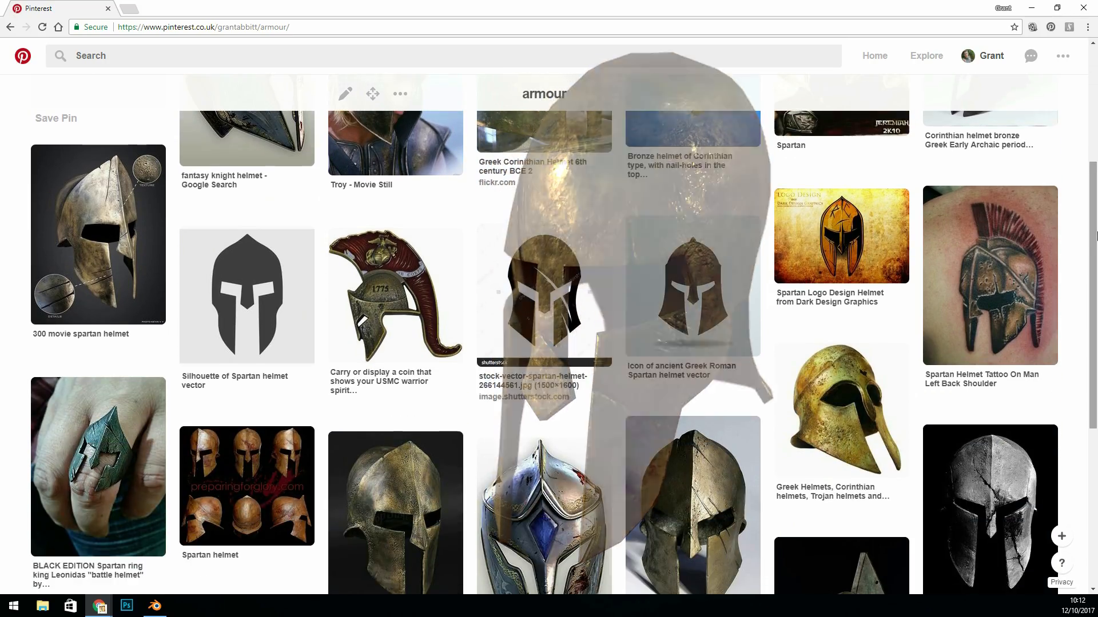
pyautogui.scroll(-3)
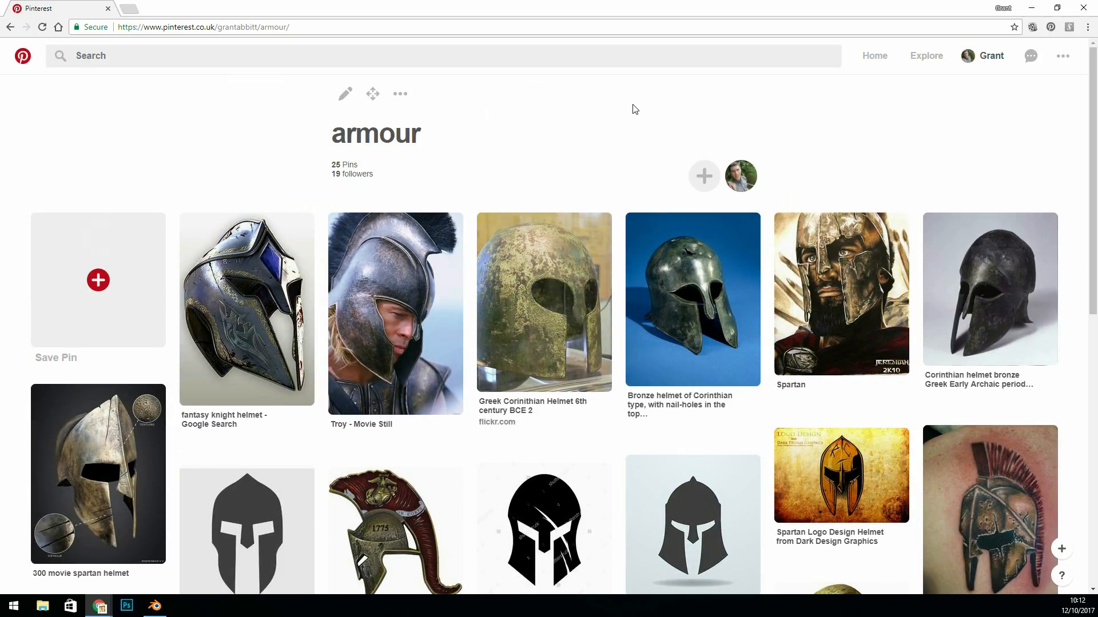
pyautogui.click(153, 605)
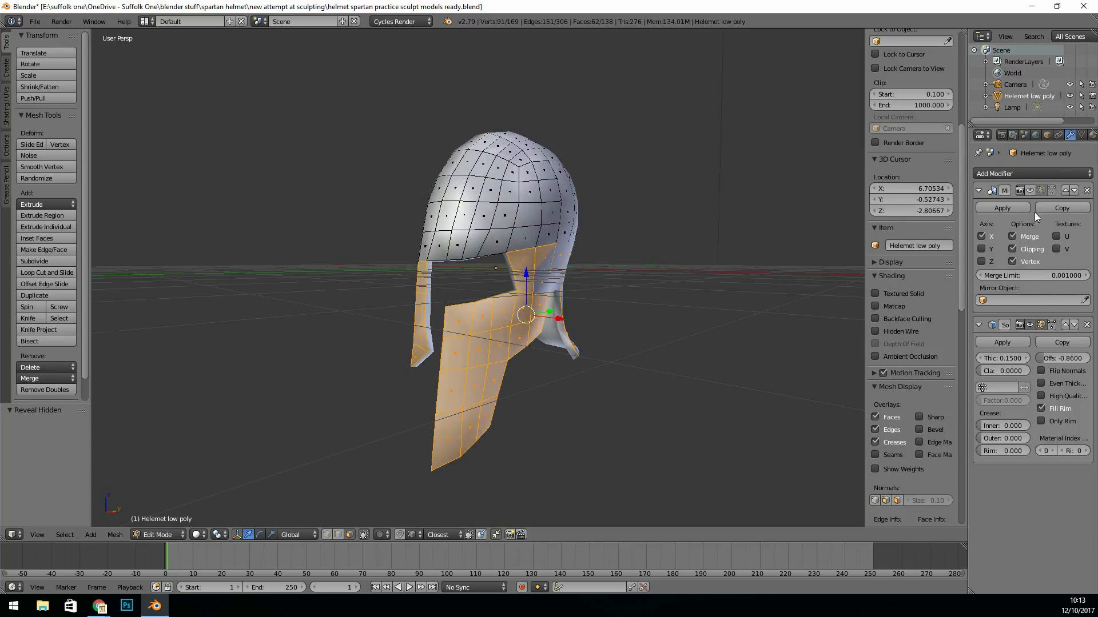
pyautogui.click(157, 534)
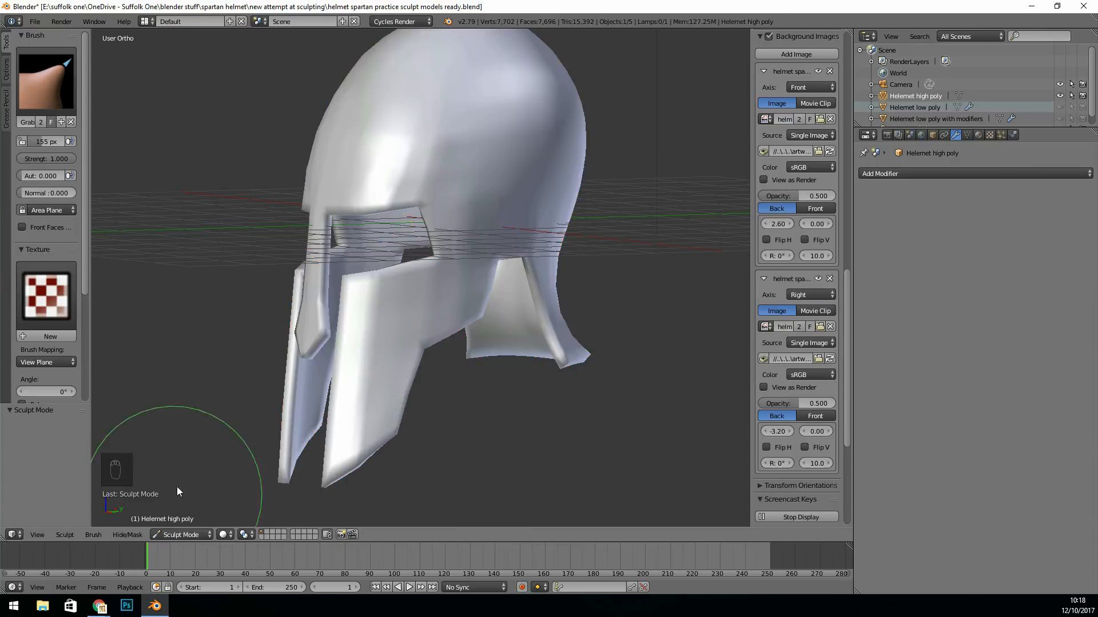
# - Undo the last sculpt stroke and re-sculpt along the helmet's crest edge
pyautogui.press('ctrl+z')
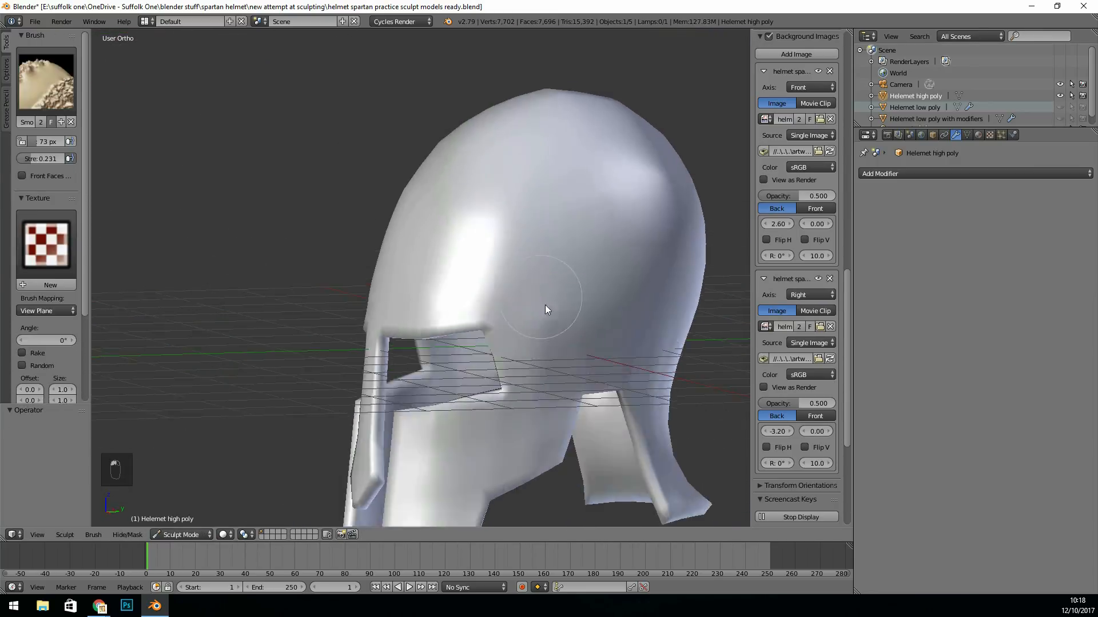
pyautogui.press('Tab')
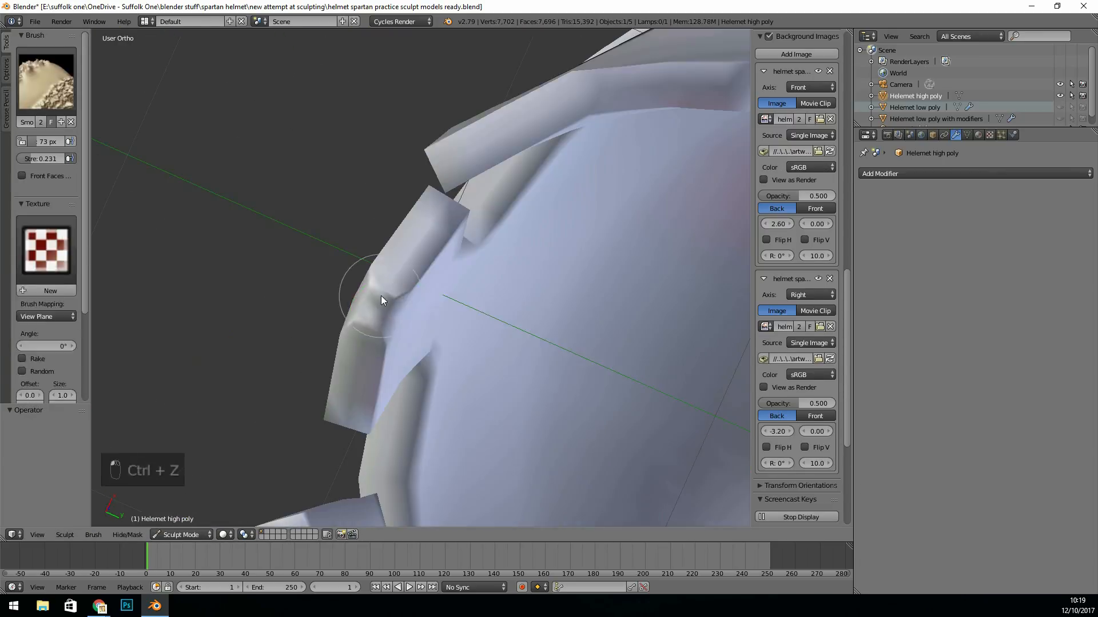
pyautogui.click(1033, 236)
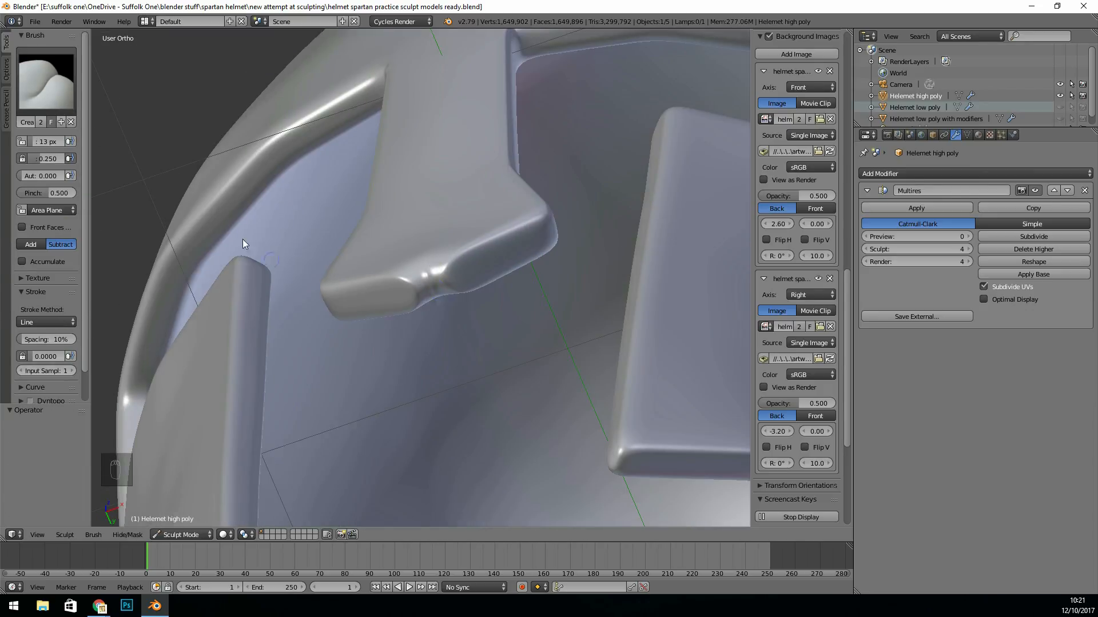
# - Subdivide the helmet to Multires level 4 and crease its rims and cheek guards
pyautogui.press('F')
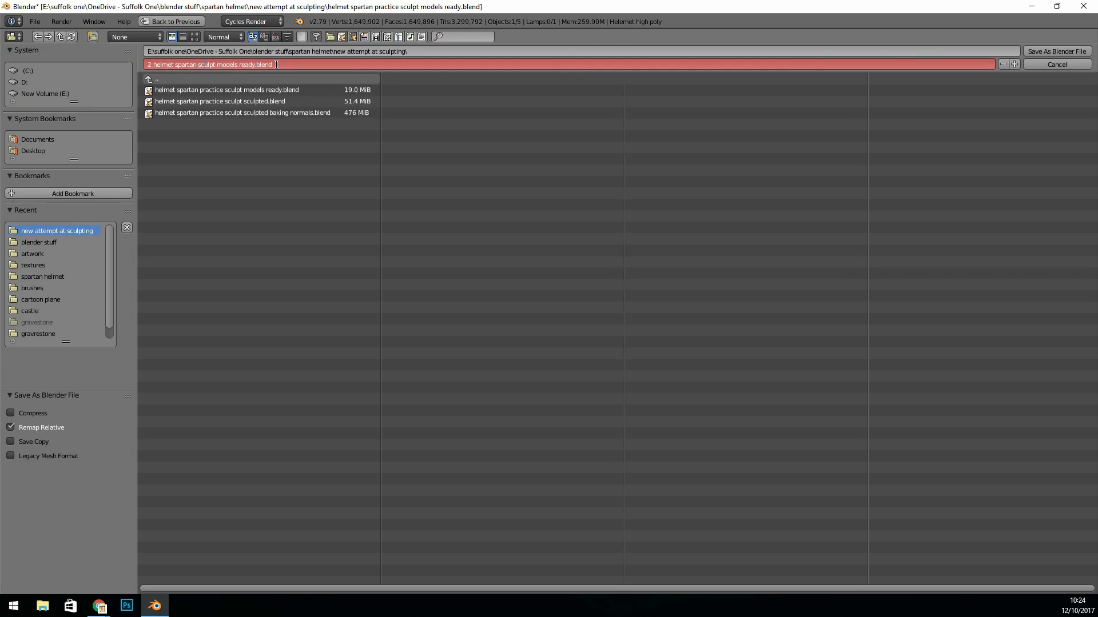
# - Save the sculpt as '2 helmet spartan sculpt.blend' and browse folders for a brush texture
pyautogui.click(1056, 50)
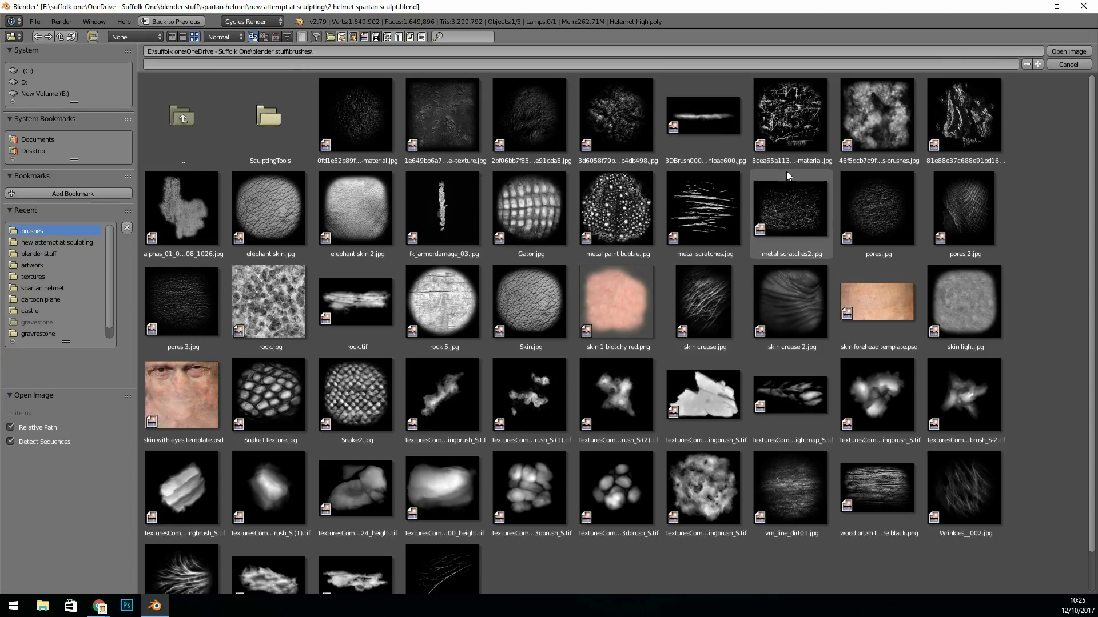
pyautogui.click(56, 242)
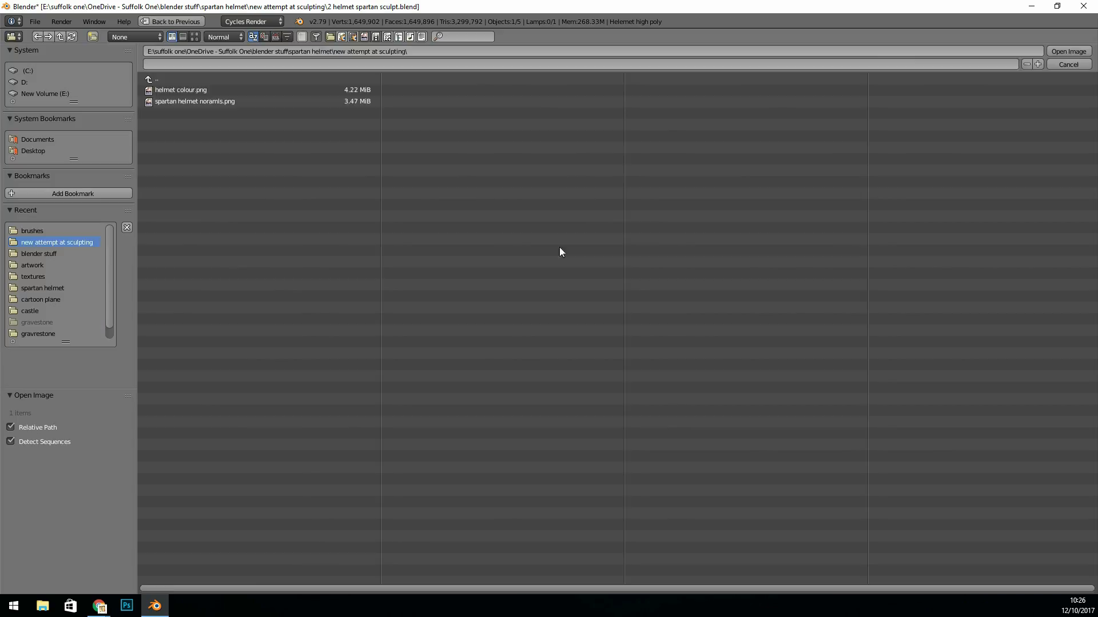
pyautogui.moveTo(485, 153)
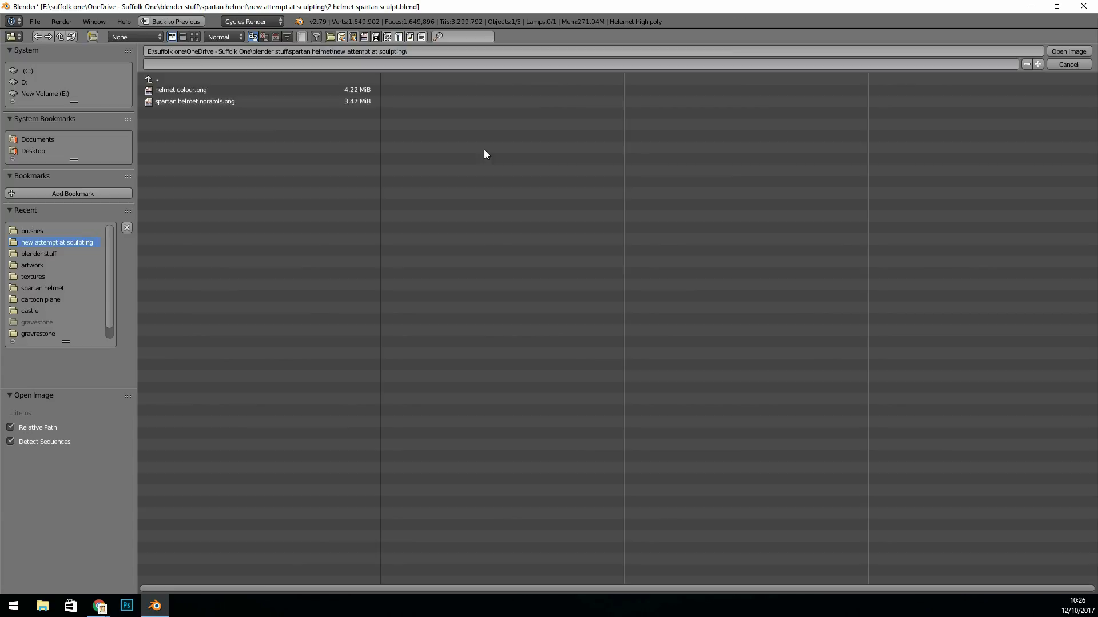
pyautogui.click(32, 230)
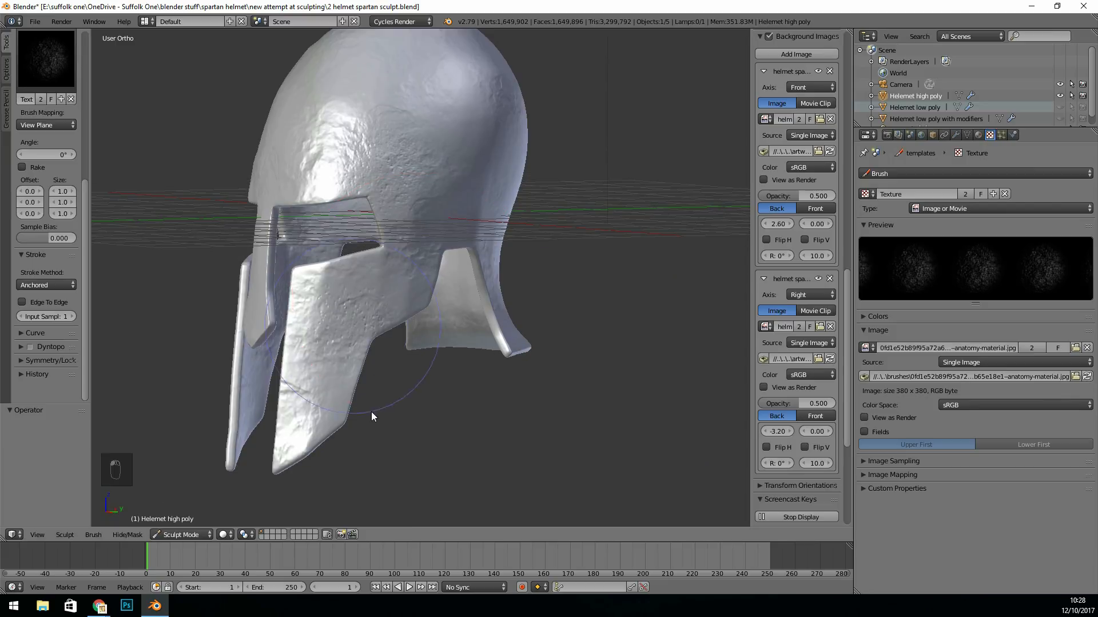
# - Stamp grunge pitting onto the helmet and carve scratch marks into its dome
pyautogui.moveTo(371, 417); pyautogui.dragTo(500, 240)
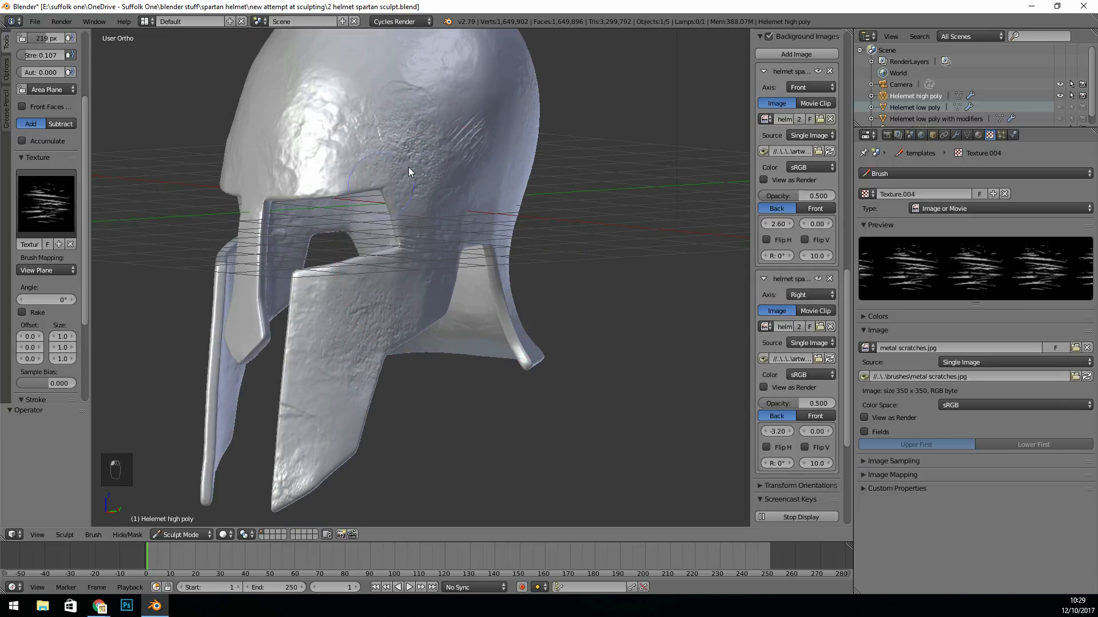
pyautogui.moveTo(409, 172); pyautogui.dragTo(98, 173)
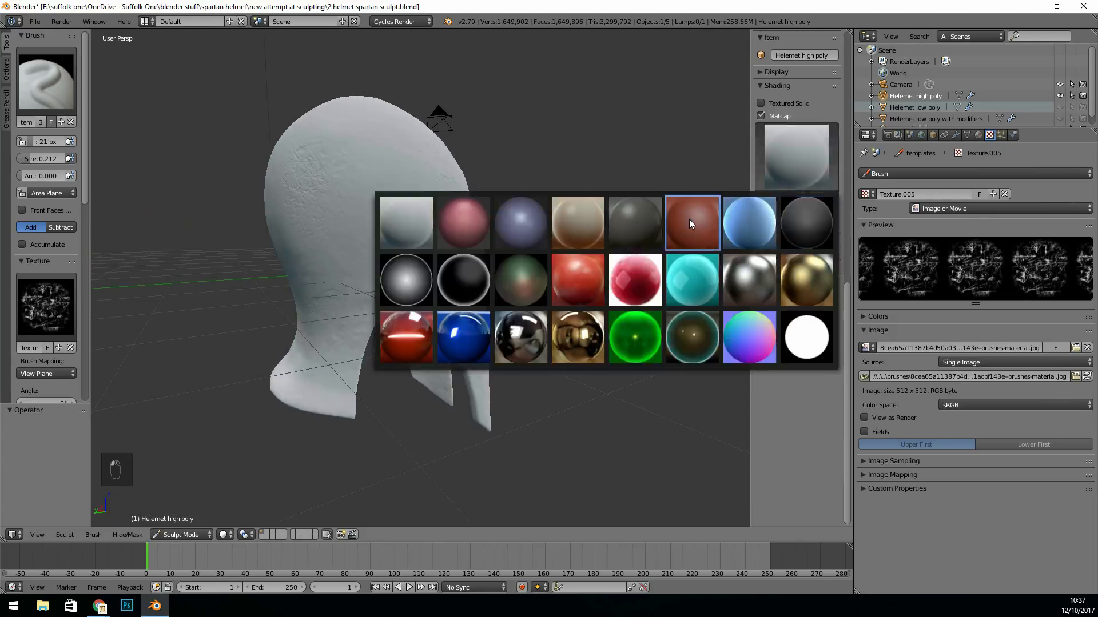
# - Pick a reddish matcap sphere to view the sculpted helmet
pyautogui.click(691, 222)
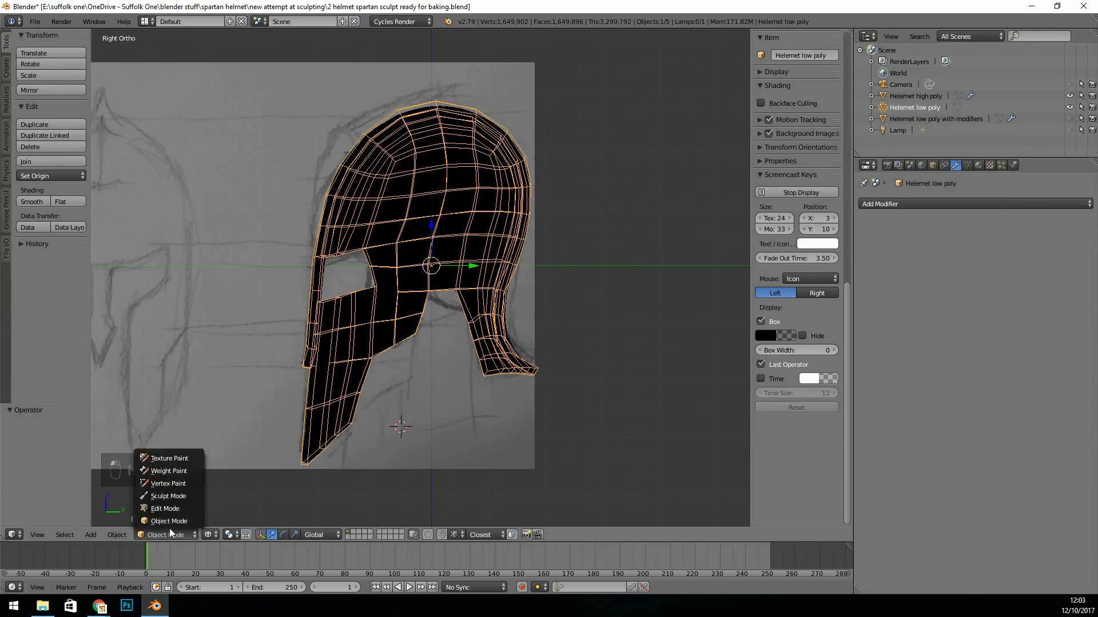
# - Duplicate the low-poly helmet and rename the copy 'Helemet cage'
pyautogui.click(168, 495)
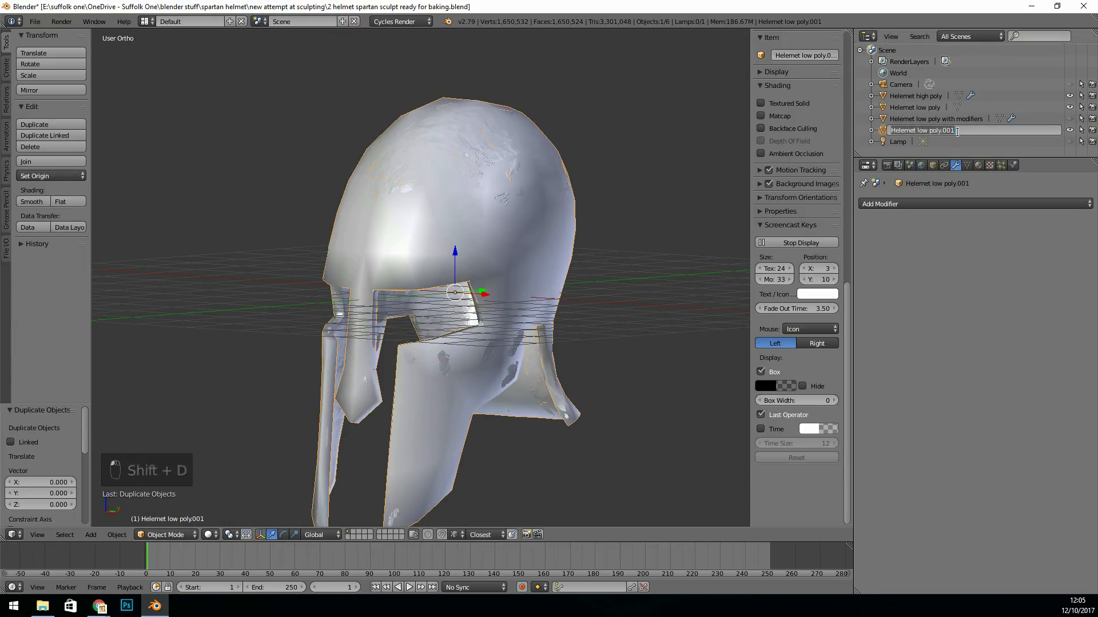
pyautogui.press('Tab')
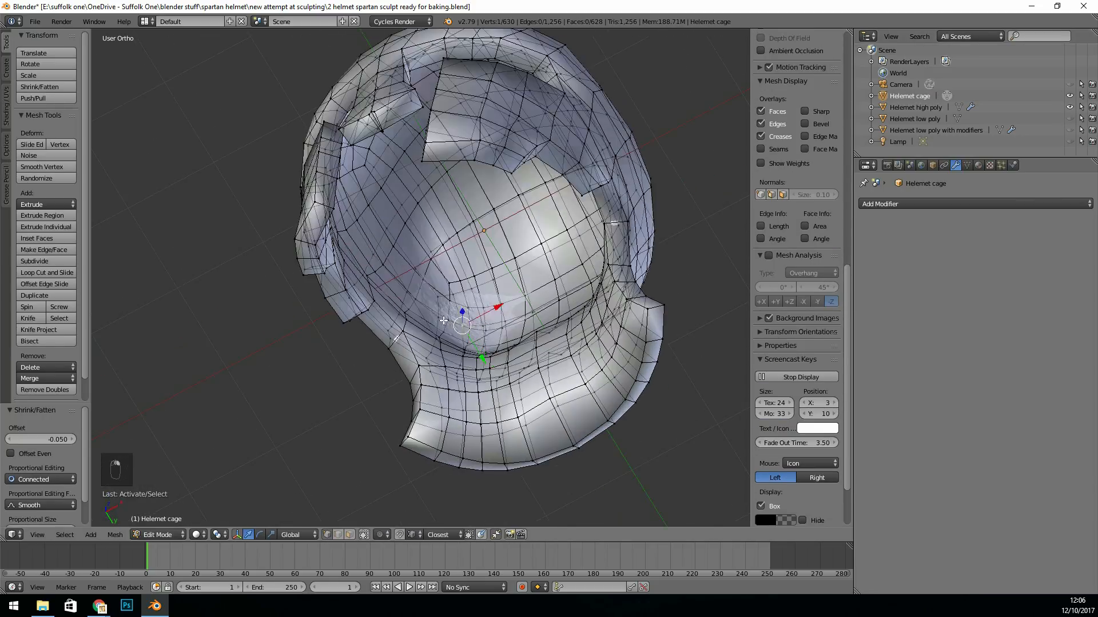
# - Shrink/Fatten the whole Helemet cage mesh by -0.050 along its normals
pyautogui.press('ctrl+z')
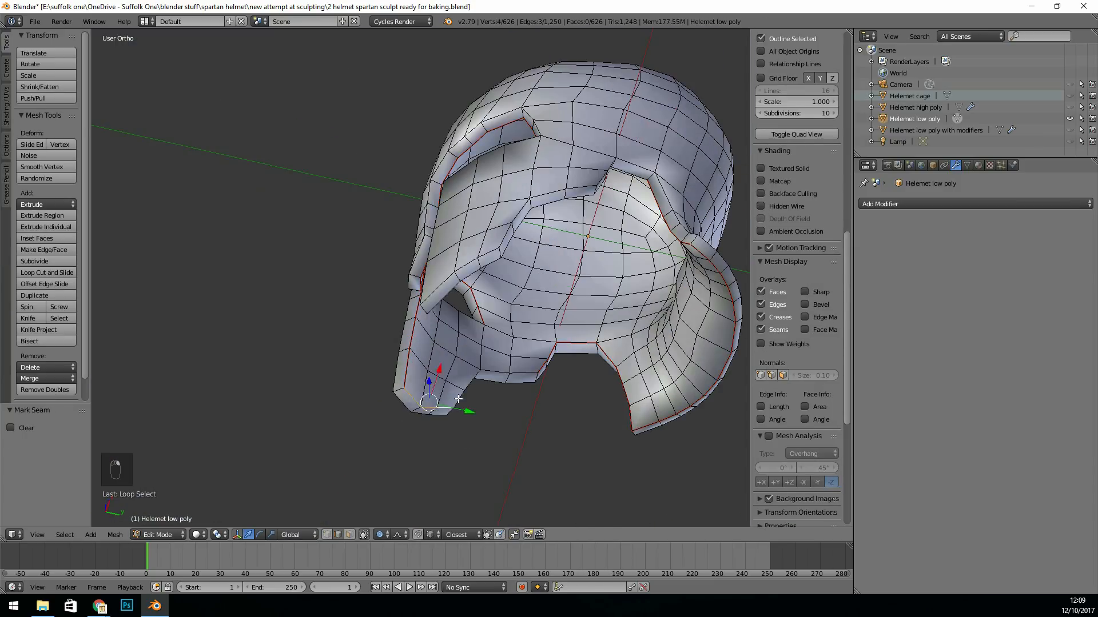
# - Mark the selected helmet edge loop as a seam from the Ctrl+E edge menu
pyautogui.press('ctrl+e')
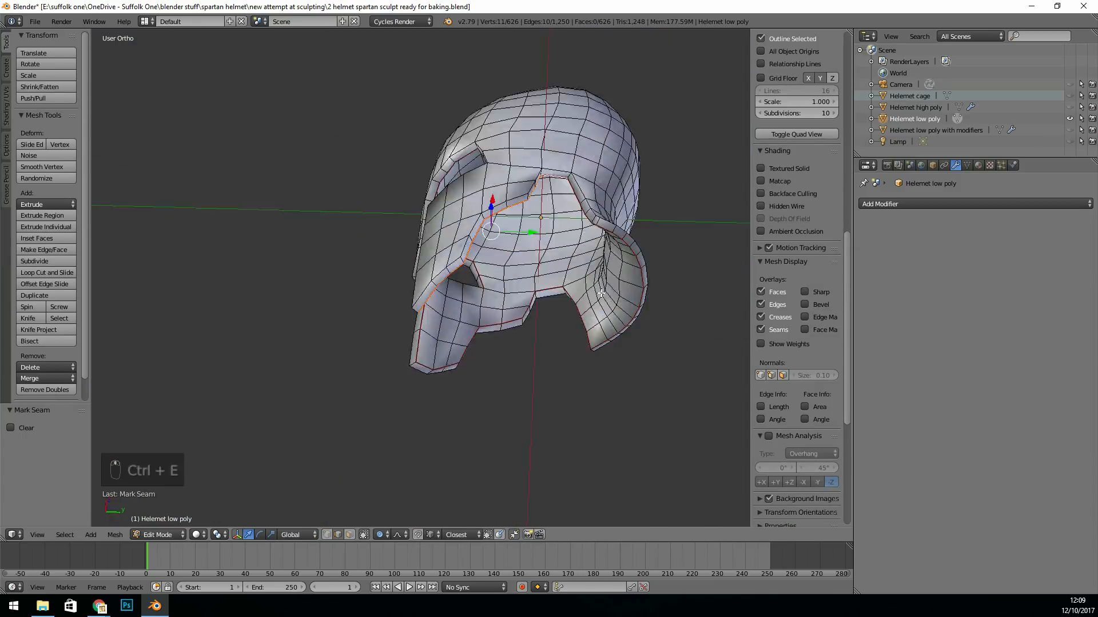
pyautogui.press('ctrl+e')
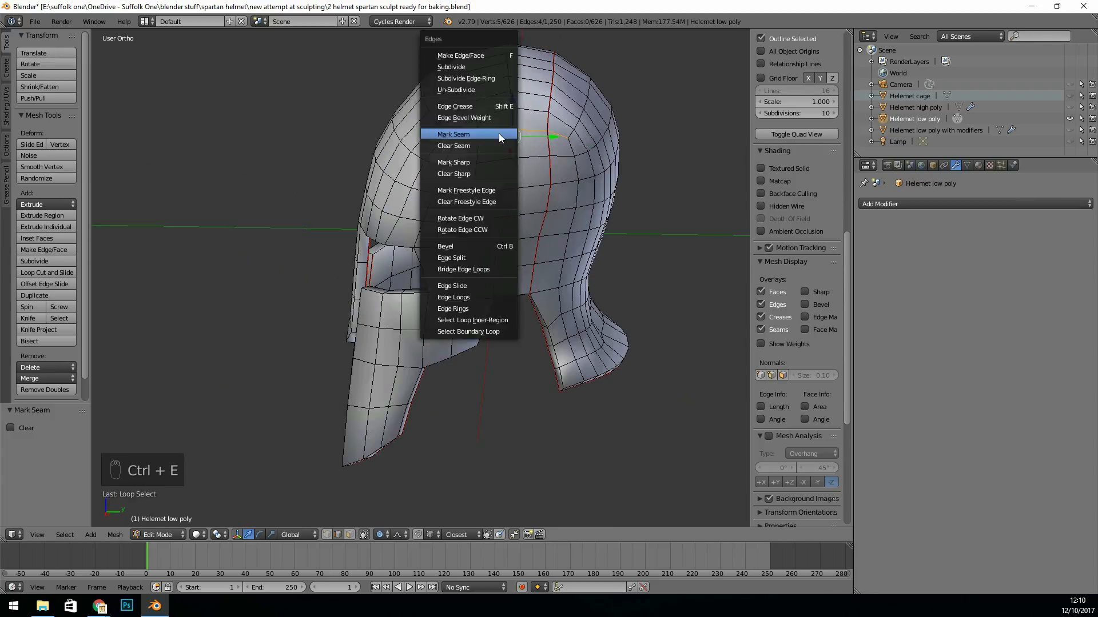
pyautogui.click(453, 134)
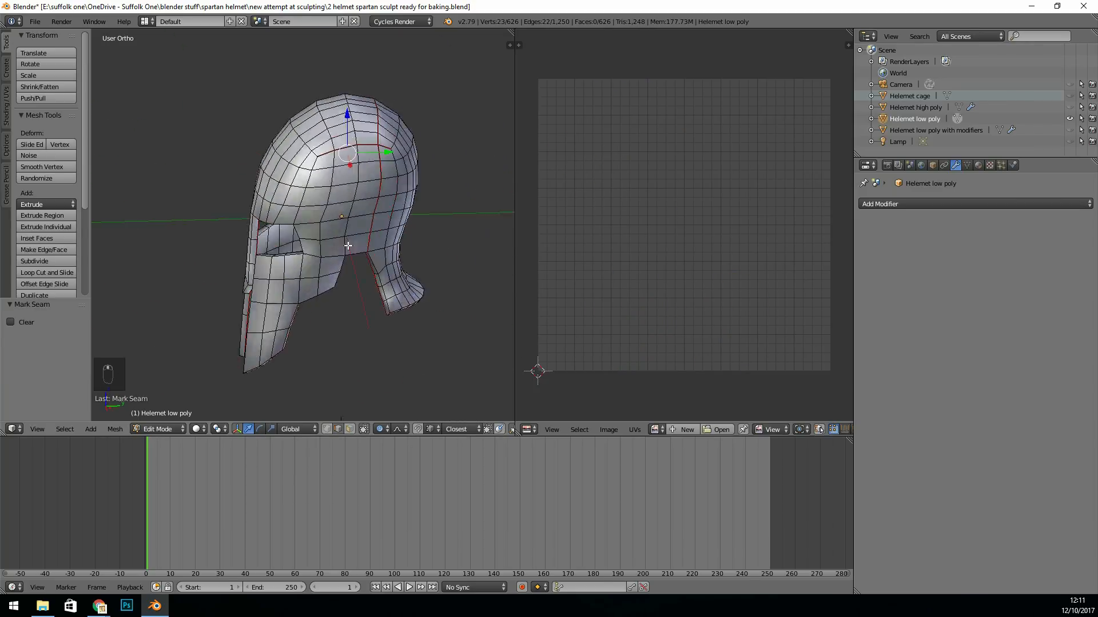
# - Unwrap the helmet along its seams and apply a 1024 px 'grid test' checker image
pyautogui.press('ctrl+tab')
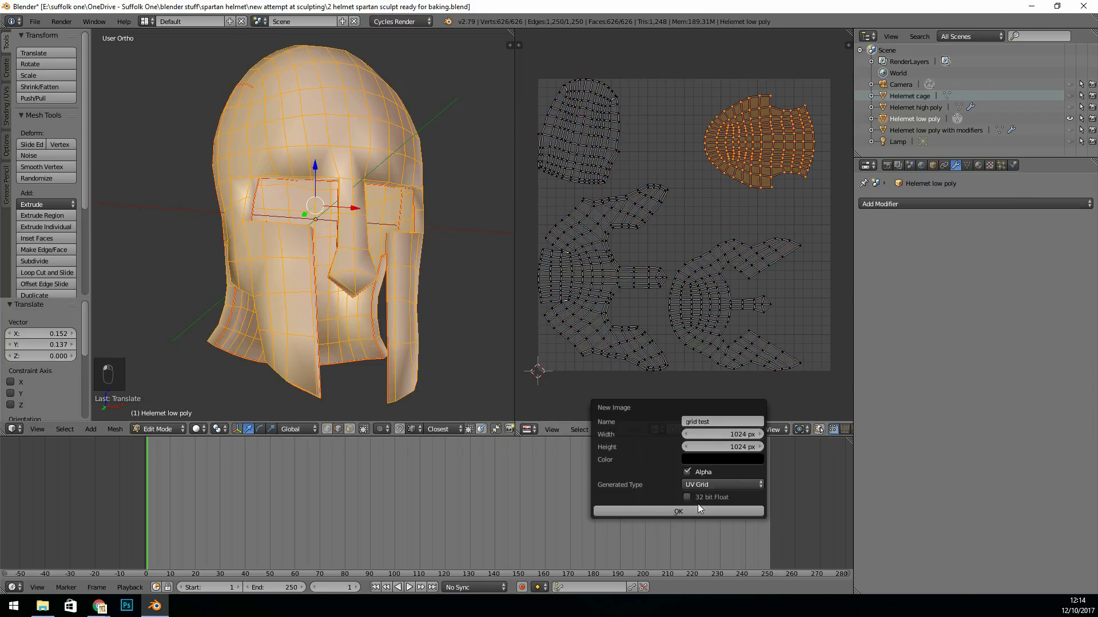
pyautogui.click(677, 511)
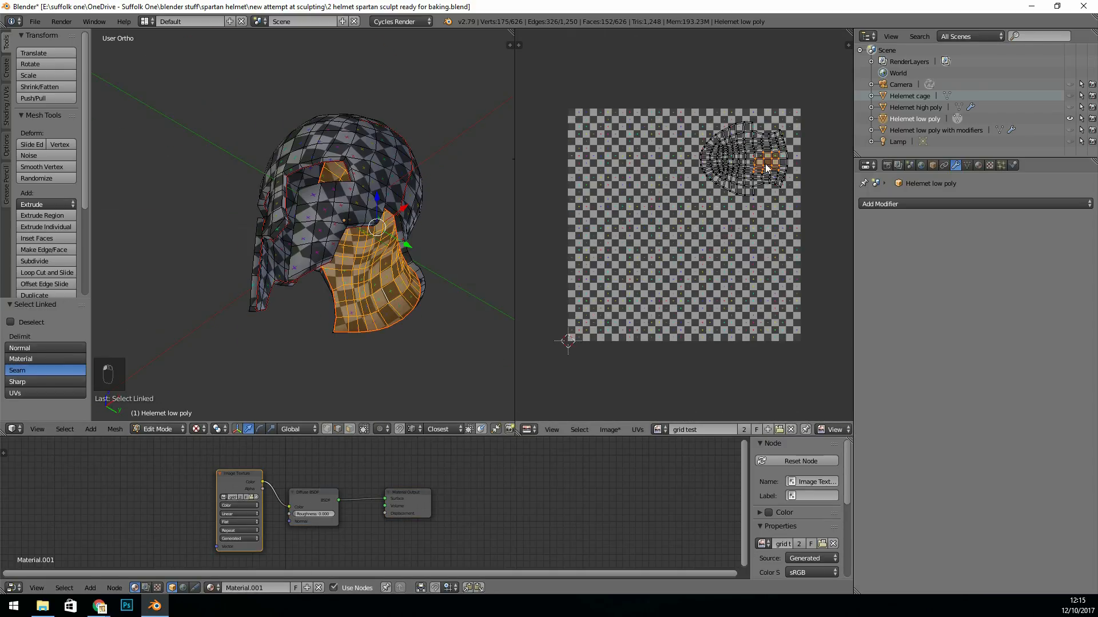
pyautogui.press('a')
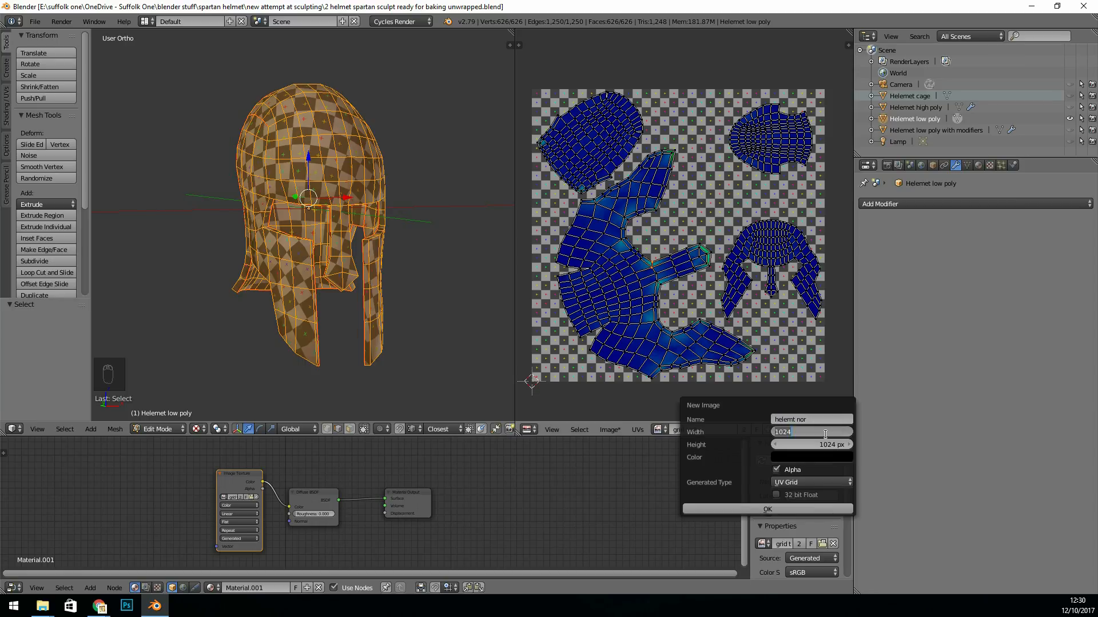
# - Create the 'helemt nor' bake image and select both helmets, low-poly active
pyautogui.click(766, 509)
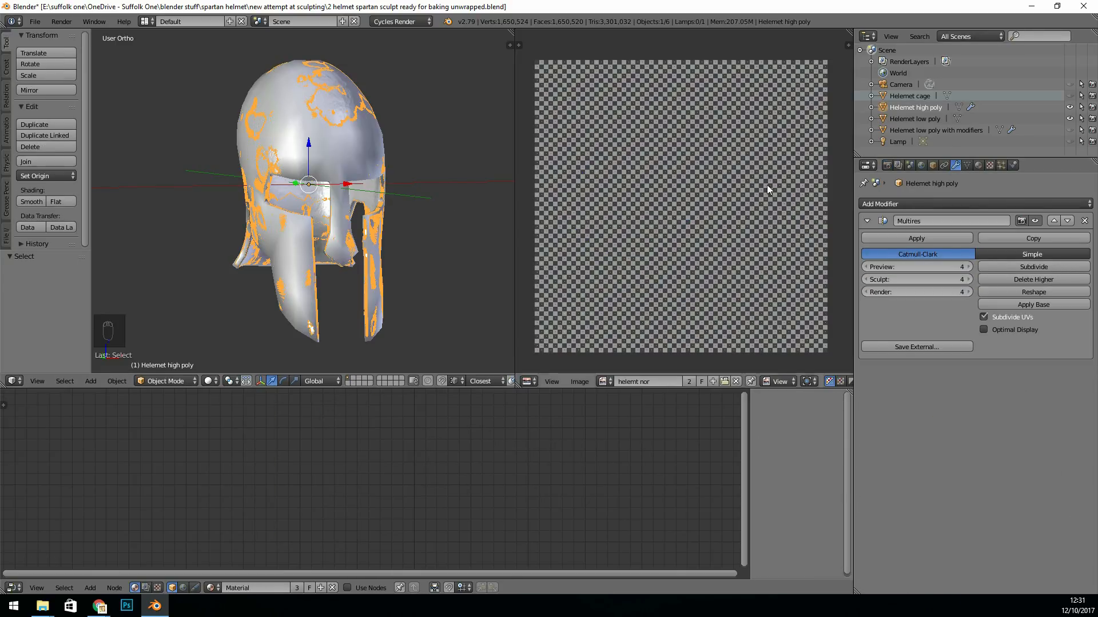
pyautogui.click(911, 96)
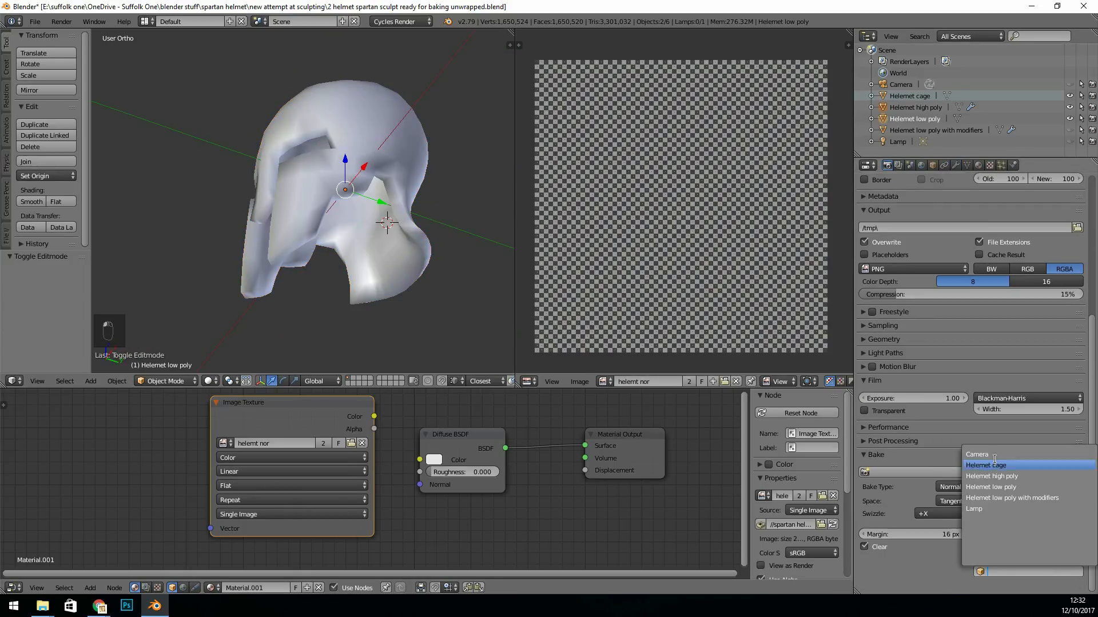
# - Choose the 'Helmet cage' object as the bake cage for the normal map
pyautogui.click(985, 465)
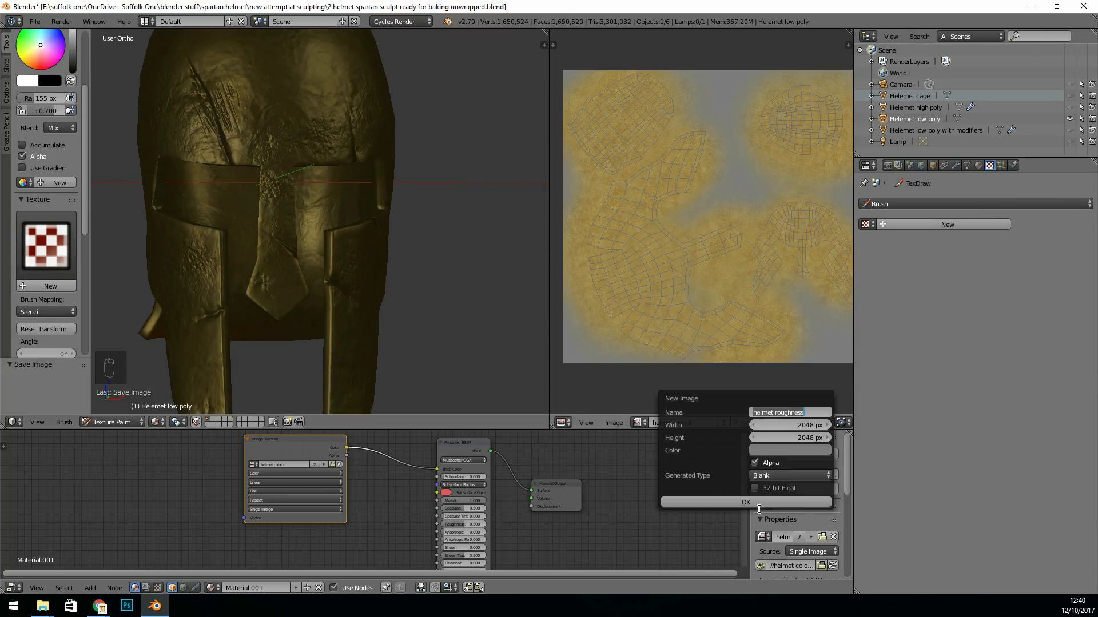
# - Confirm the new 2048x2048 image named 'helmet roughness'
pyautogui.click(745, 502)
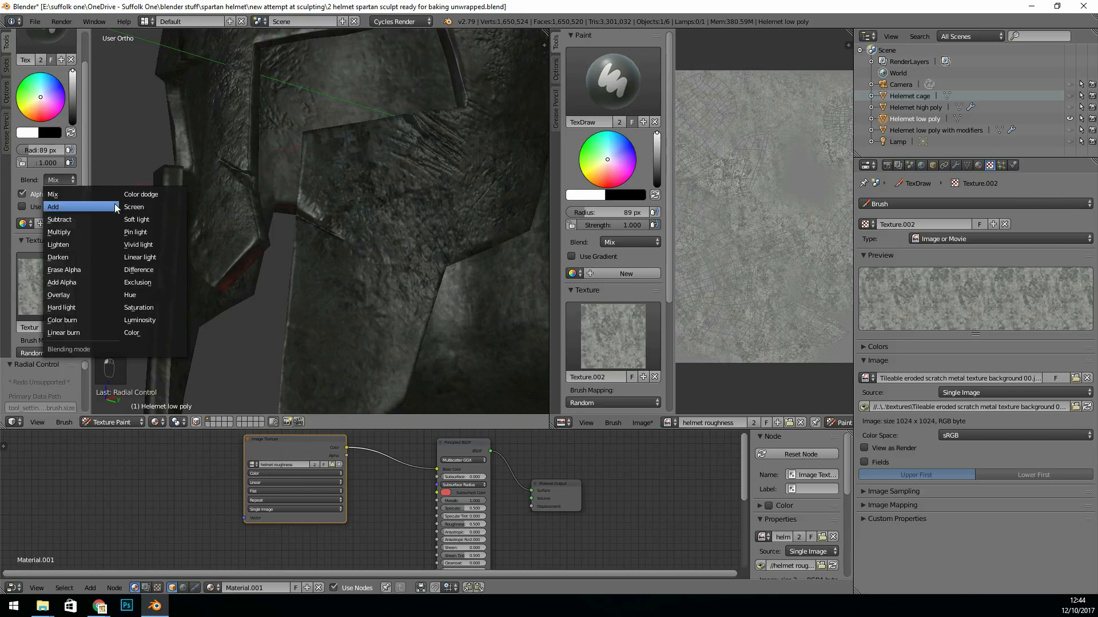
# - Set the brush to Add blending and paint cloudy light patches on the helmet dome, undoing a stroke
pyautogui.click(134, 207)
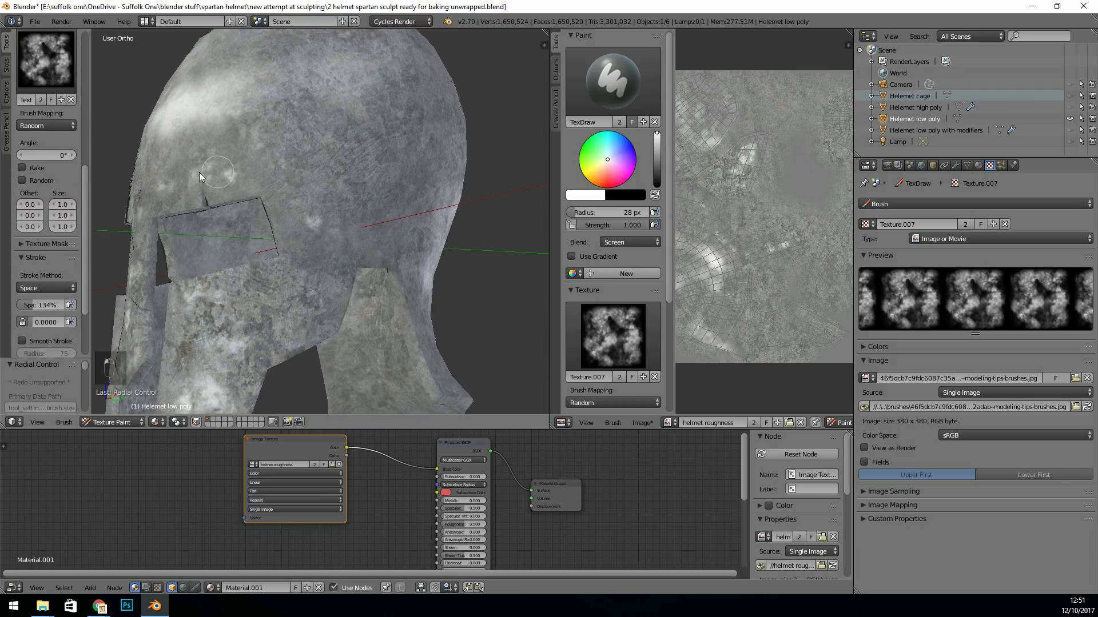
pyautogui.moveTo(218, 171); pyautogui.dragTo(315, 257)
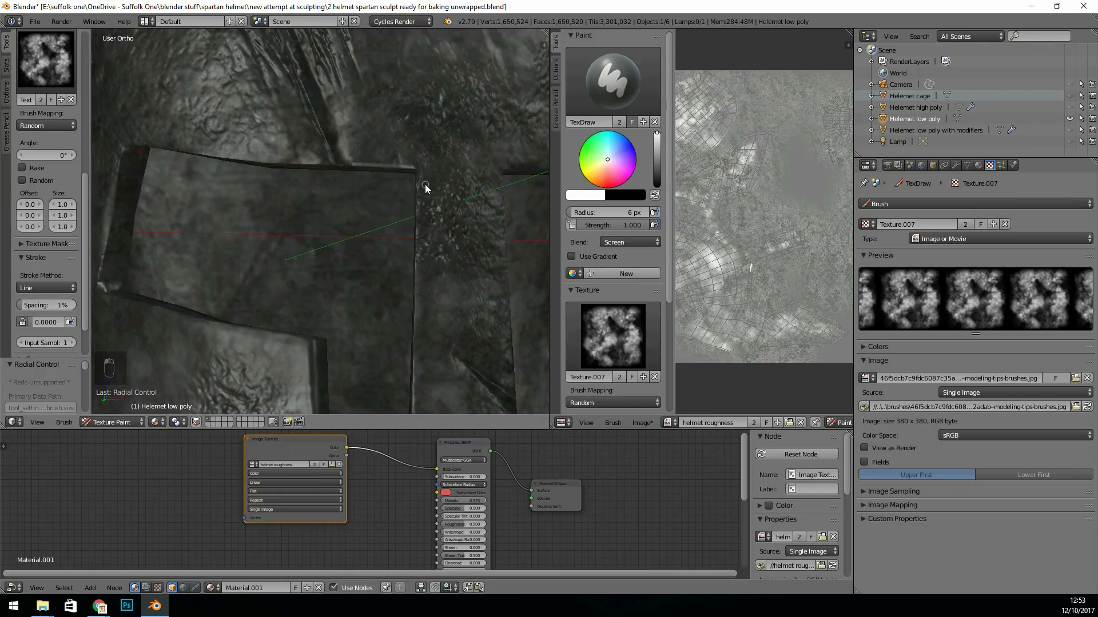
pyautogui.press('ctrl+z')
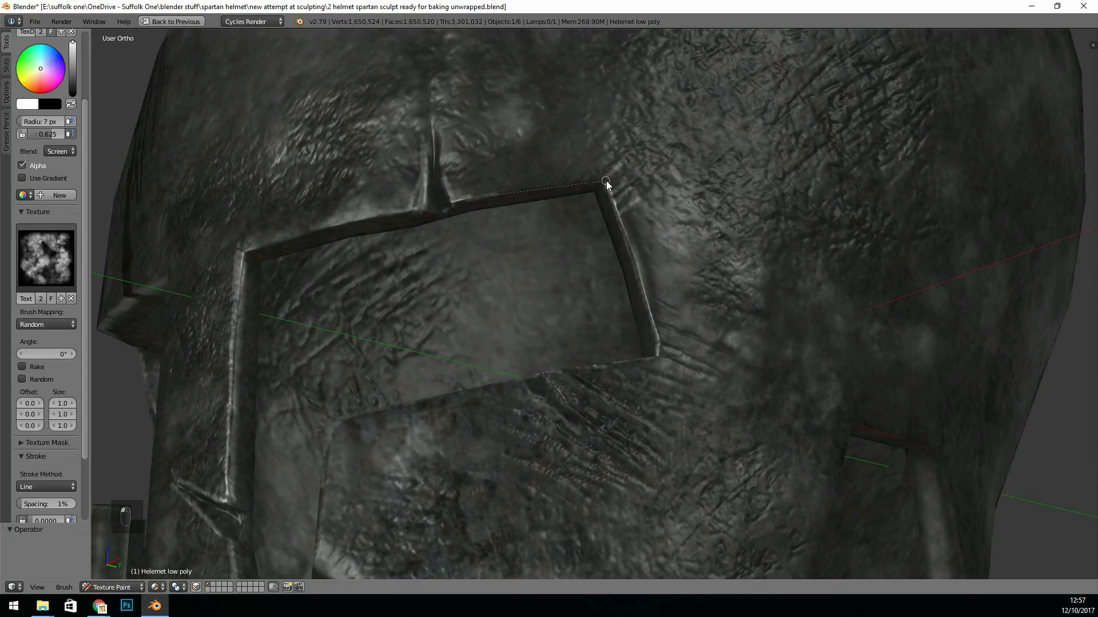
# - Paint a highlight along the eye-opening edge, smear the crown and stamp forehead scratches
pyautogui.moveTo(605, 184); pyautogui.dragTo(595, 327)
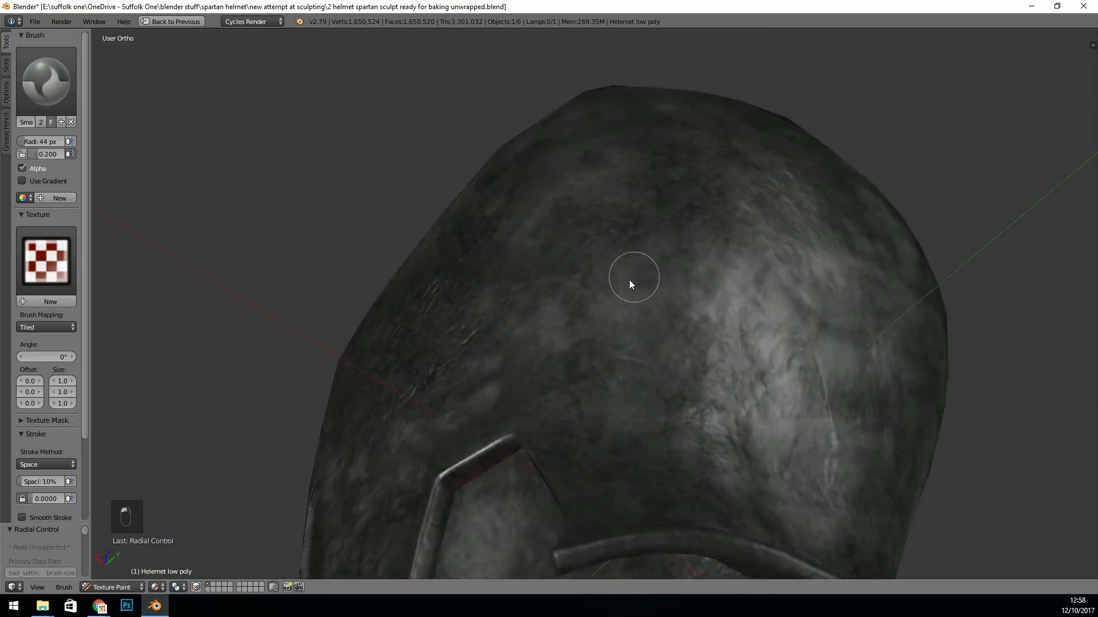
pyautogui.click(45, 80)
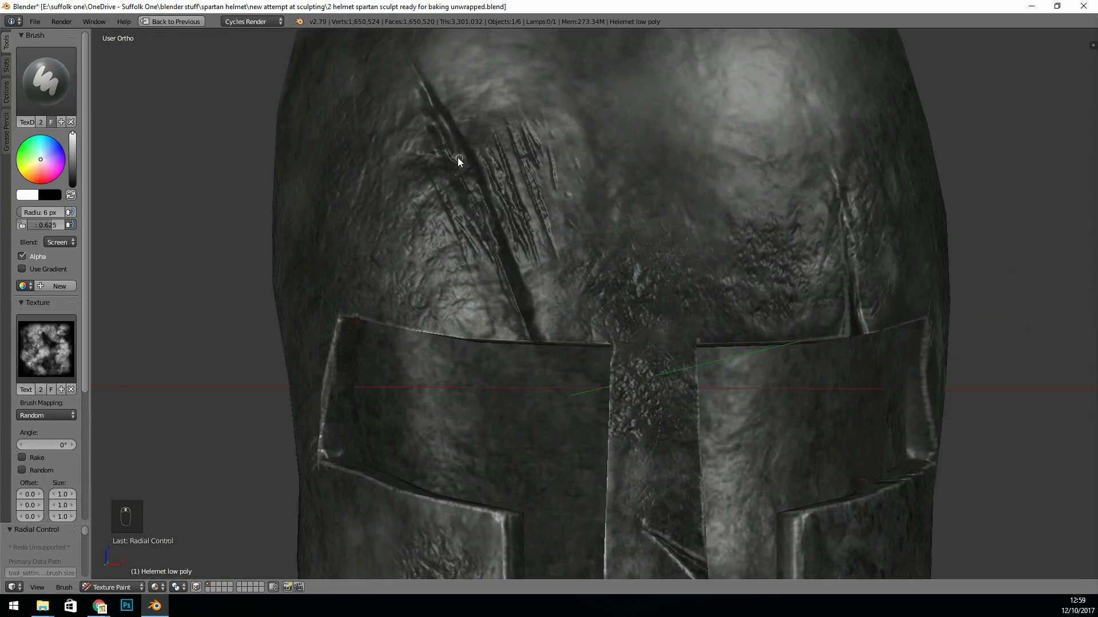
pyautogui.click(57, 156)
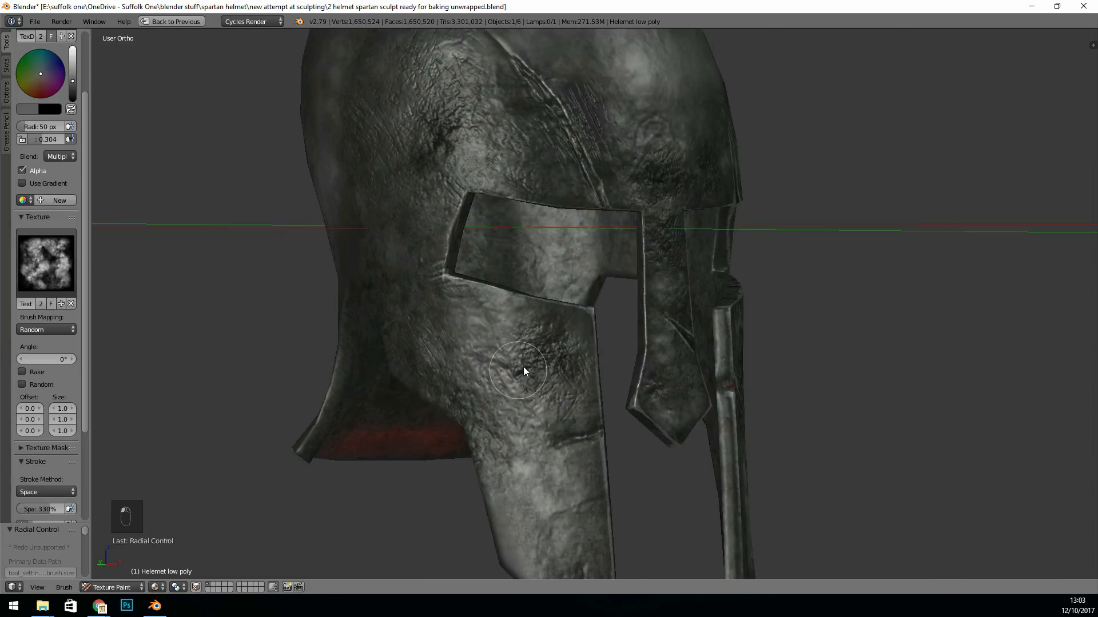
# - Orbit around the helmet, then remove the stencil texture from the brush
pyautogui.moveTo(525, 371); pyautogui.dragTo(661, 282)
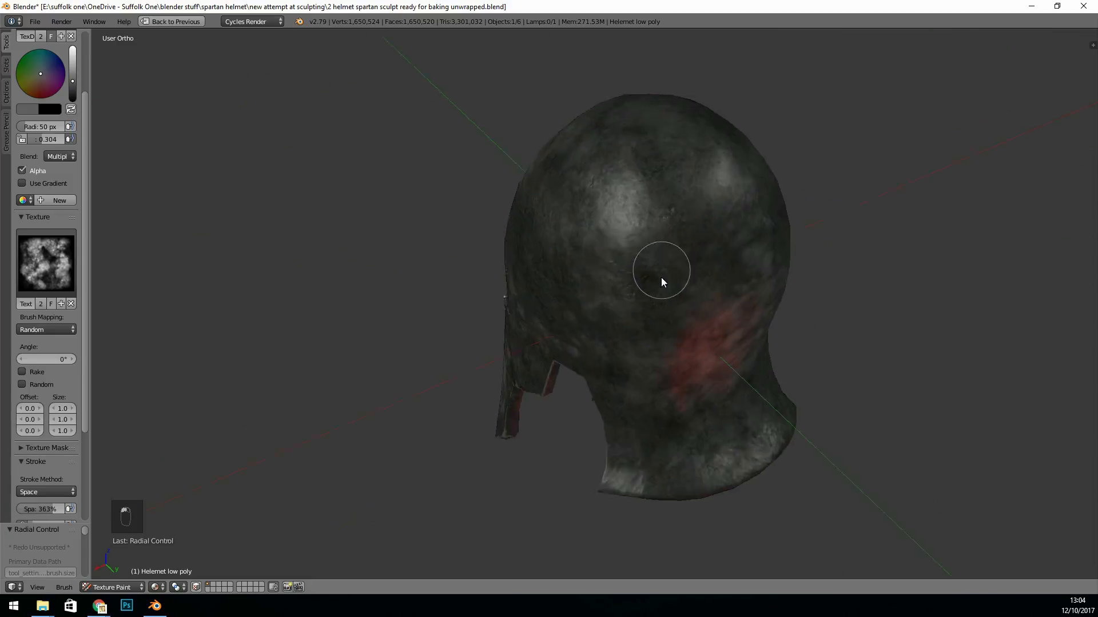
pyautogui.moveTo(661, 271); pyautogui.dragTo(413, 275)
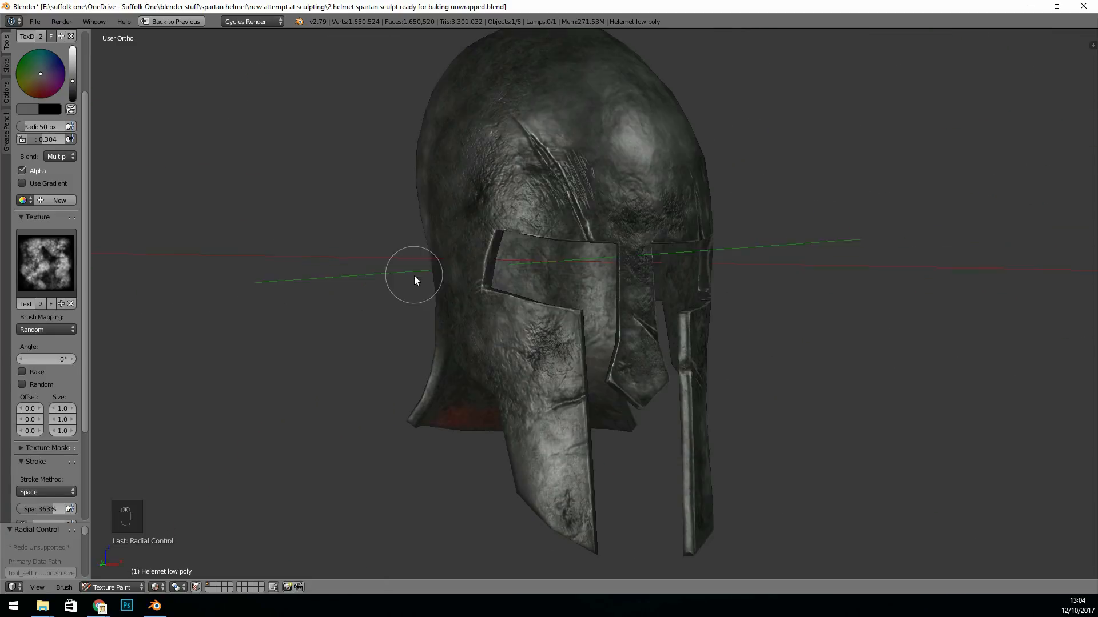
pyautogui.scroll(3)
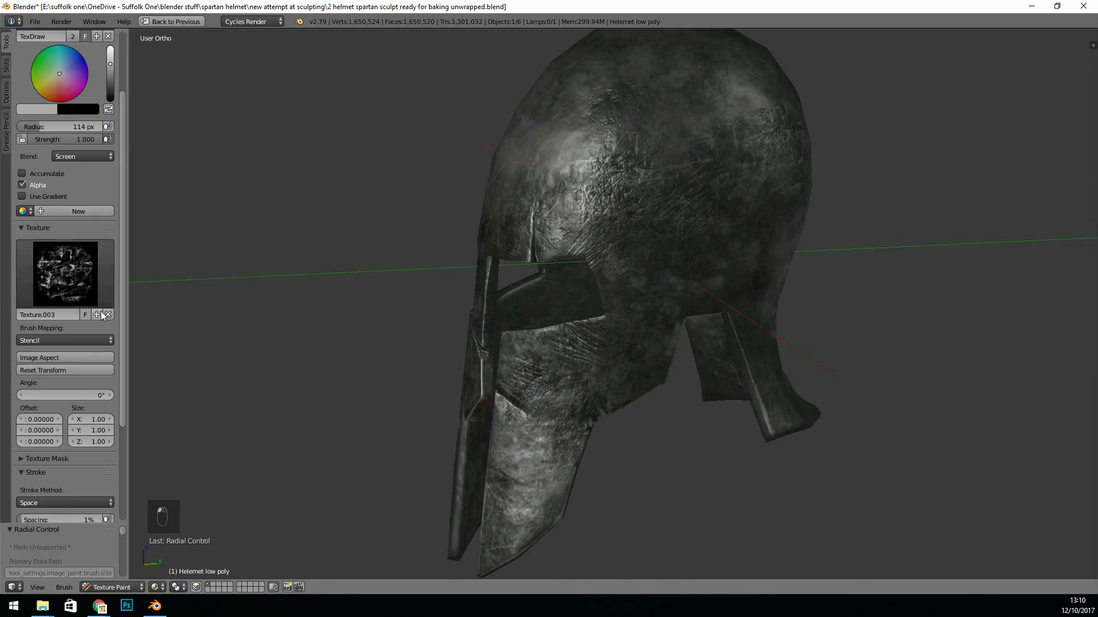
pyautogui.click(96, 315)
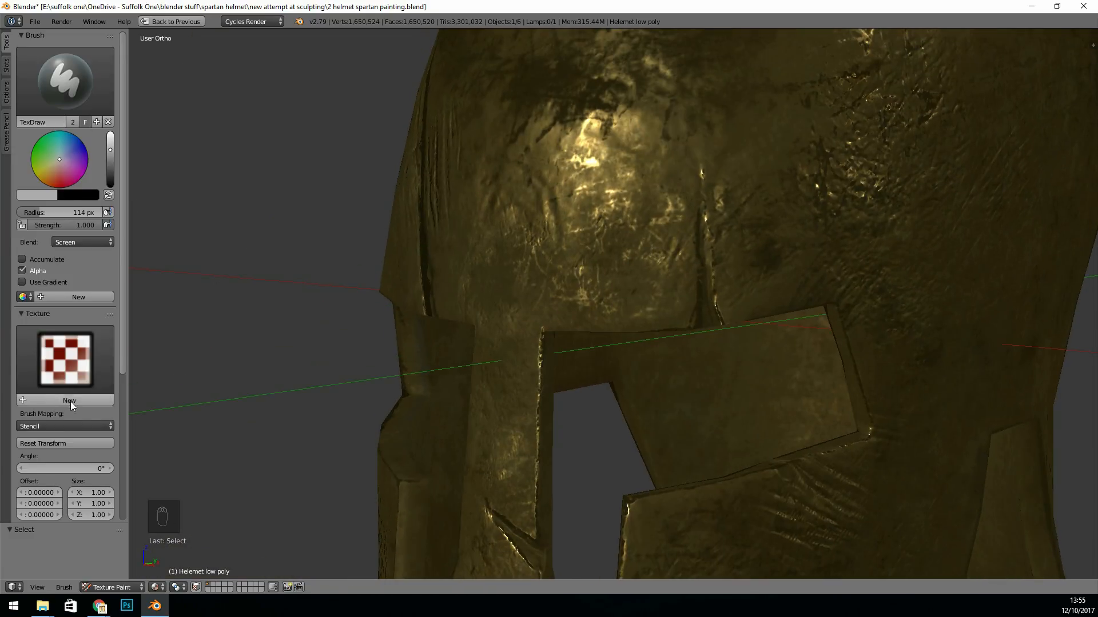
# - Create a new brush texture for the bronze copper photo and adjust the paint colour brightness
pyautogui.click(69, 400)
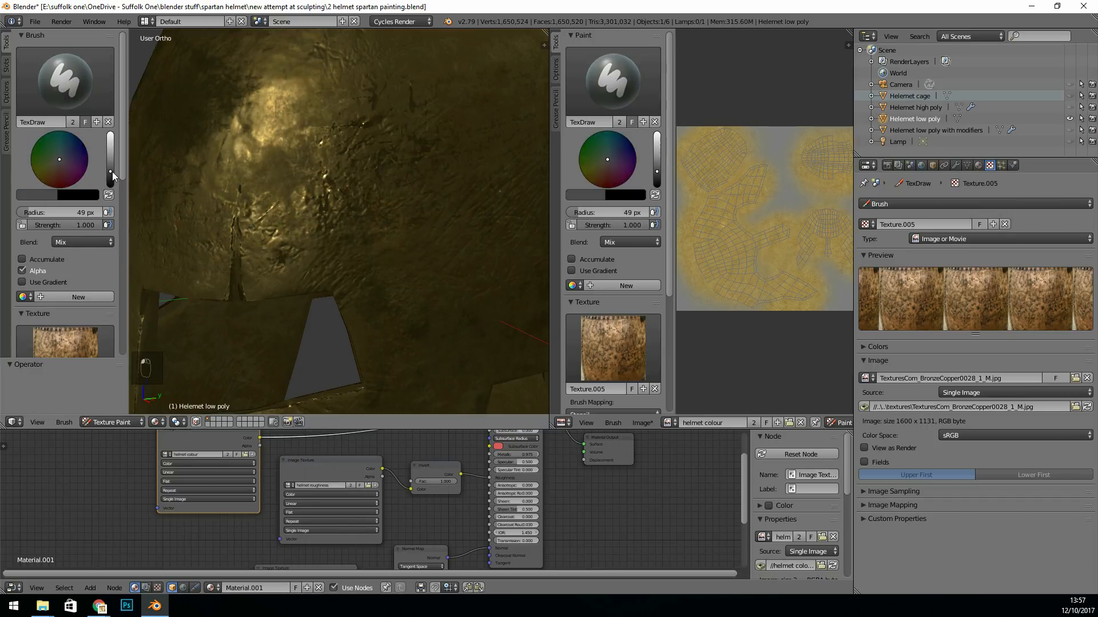
pyautogui.moveTo(350, 243); pyautogui.dragTo(343, 234)
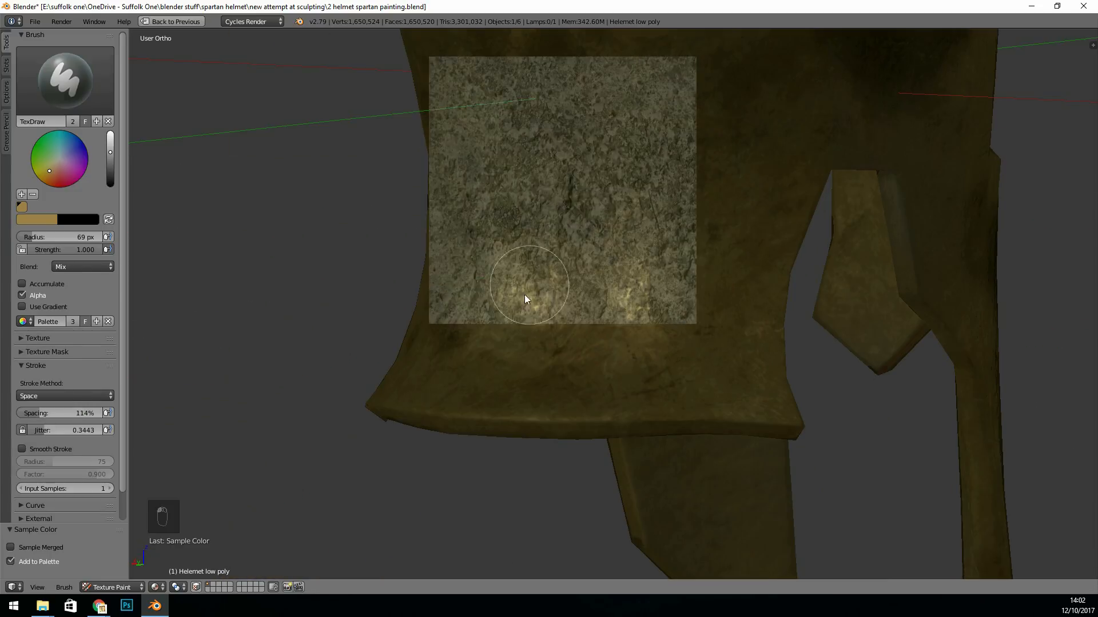
# - Stencil bronze texture strokes across the upper cheek guard and lower cheek piece
pyautogui.moveTo(525, 300); pyautogui.dragTo(605, 300)
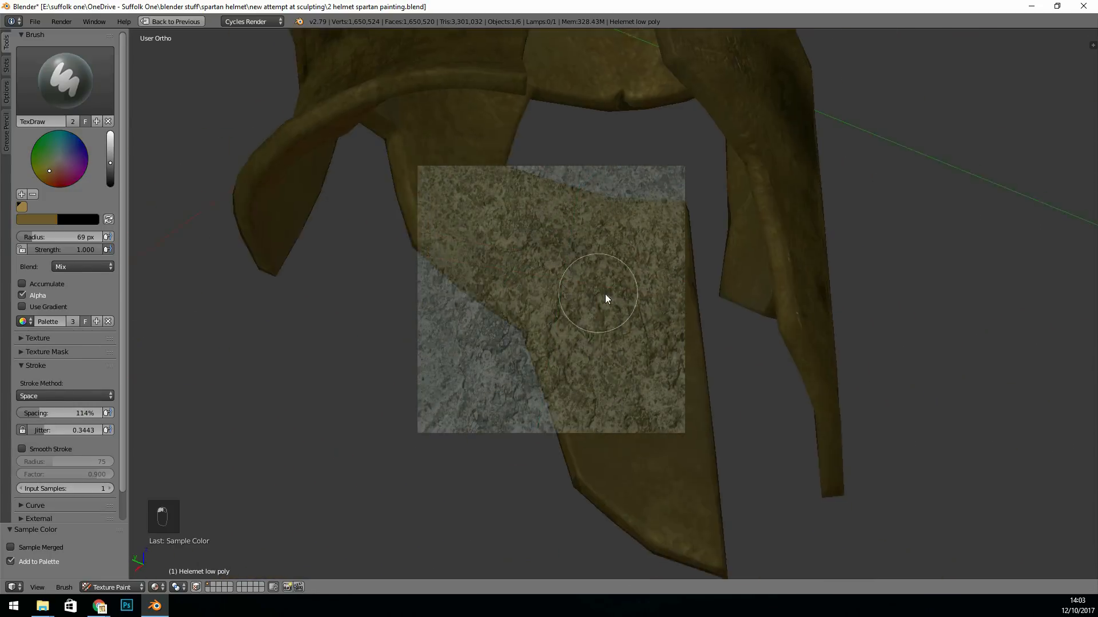
pyautogui.moveTo(606, 299); pyautogui.dragTo(560, 306)
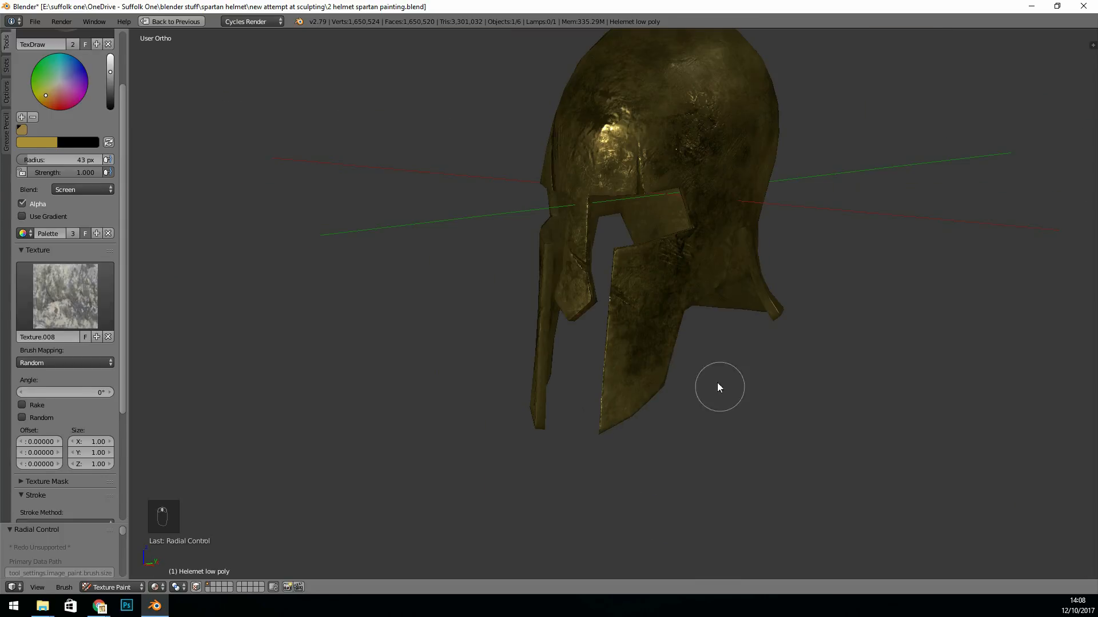
# - Undo recent strokes, shrink and soften the brush, then shade and highlight the cheek guard
pyautogui.press('ctrl+z')
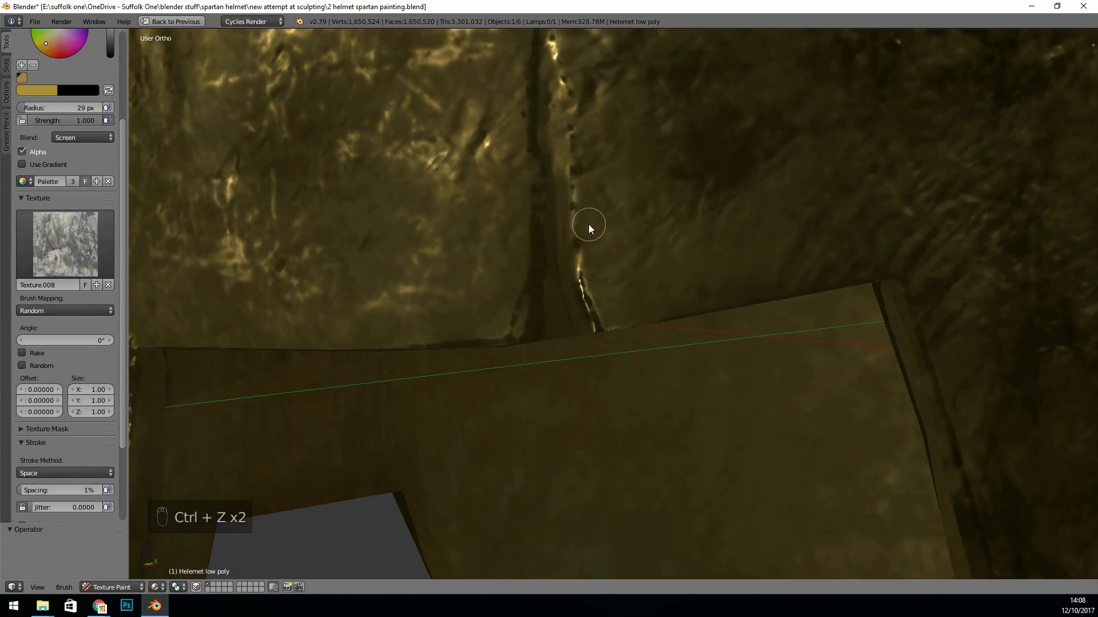
pyautogui.moveTo(876, 561)
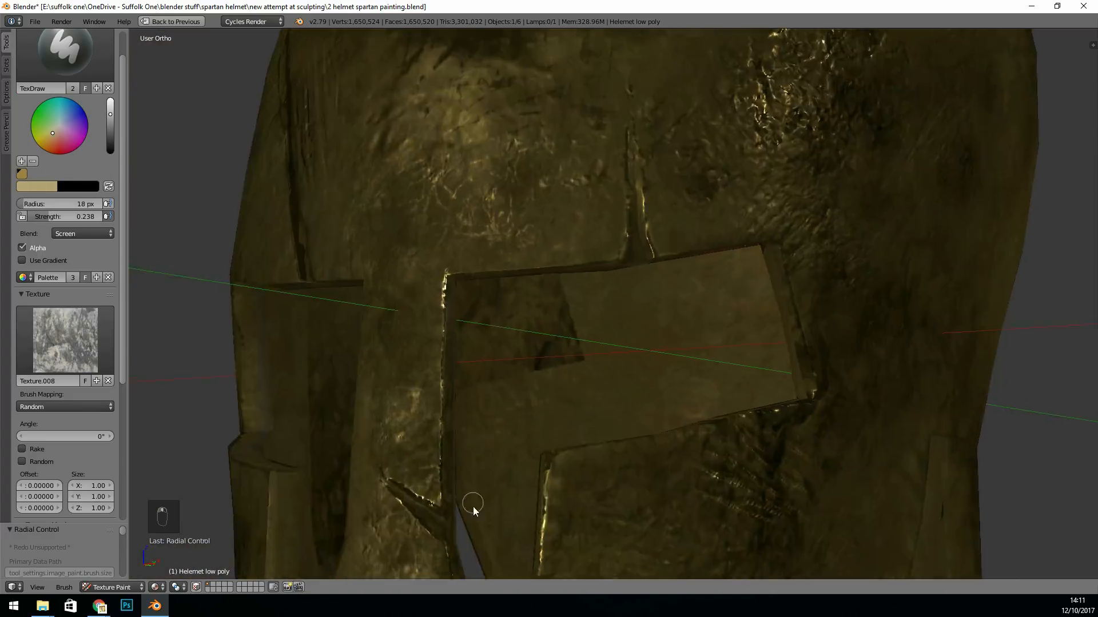
pyautogui.press('ctrl+z')
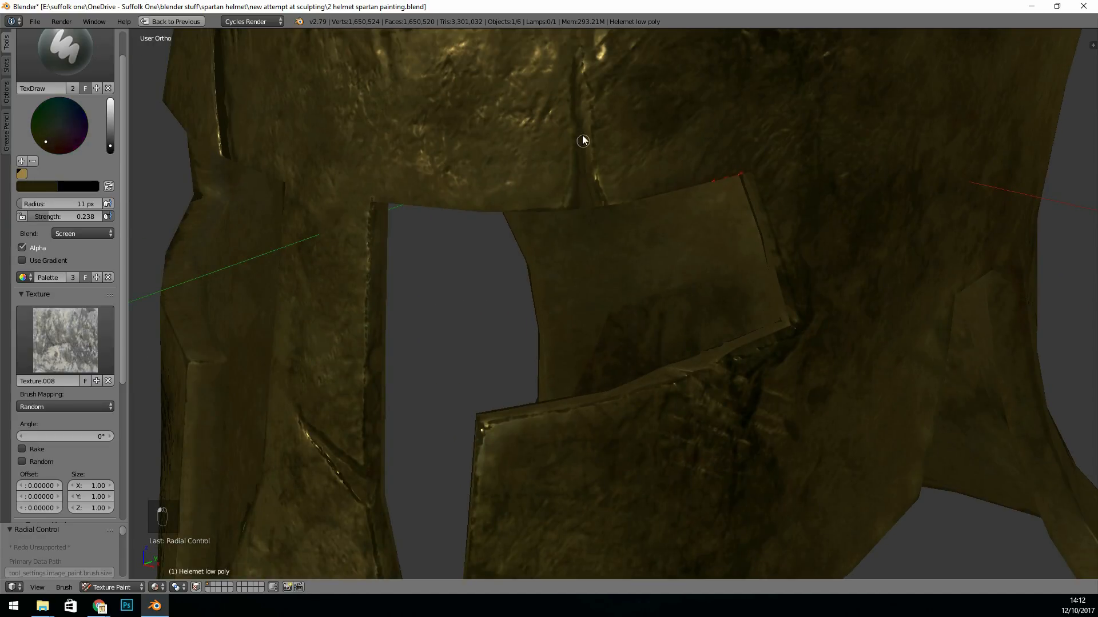
pyautogui.press('ctrl+z')
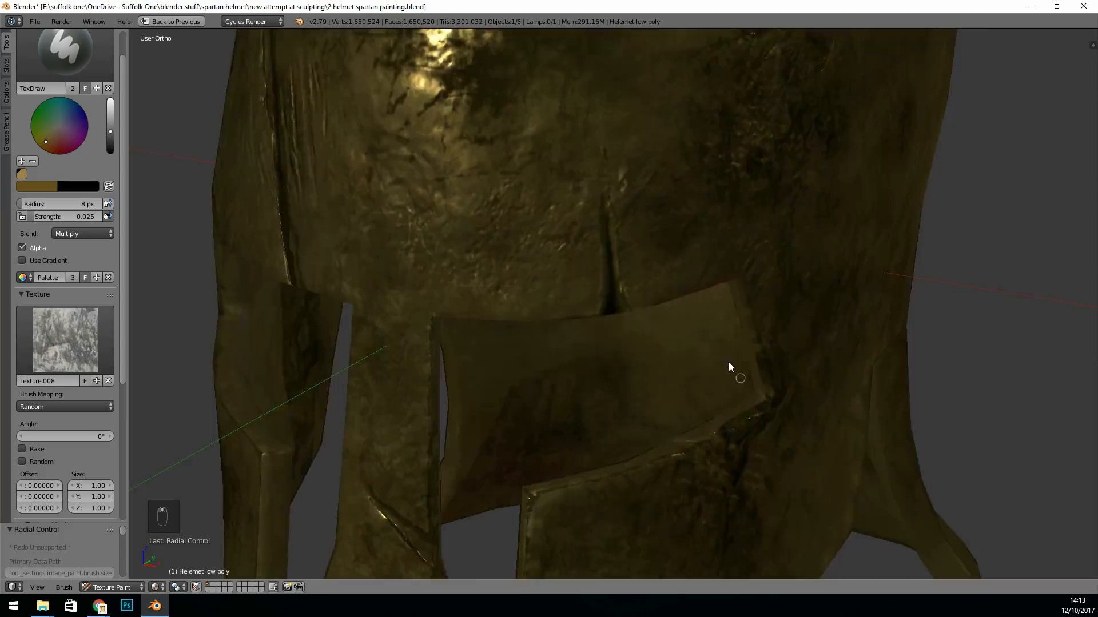
pyautogui.moveTo(740, 378); pyautogui.dragTo(570, 467)
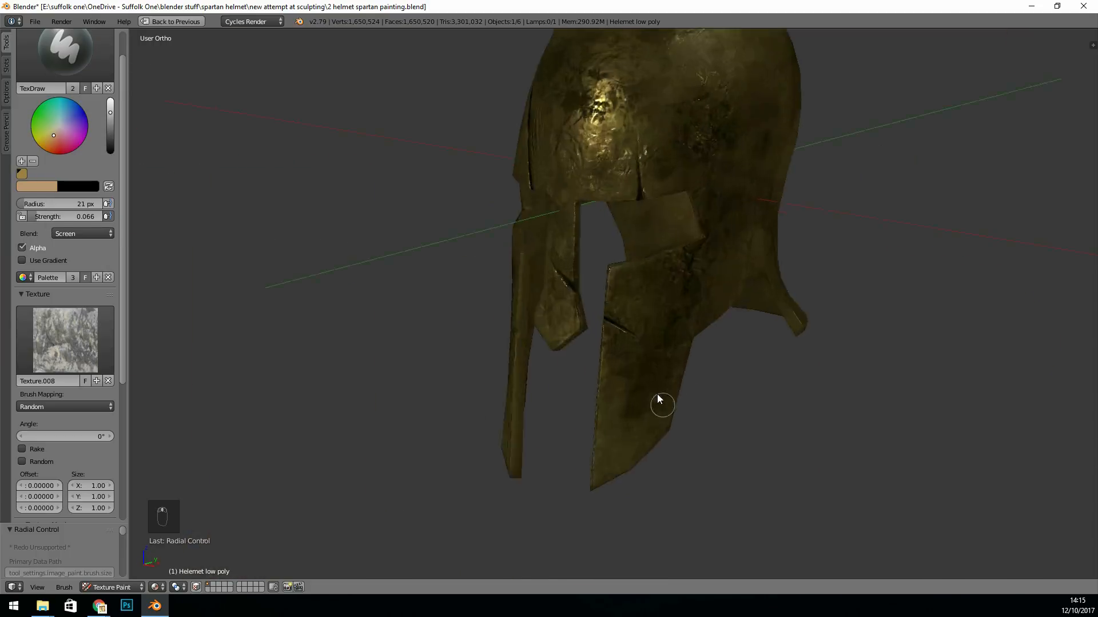
pyautogui.click(81, 233)
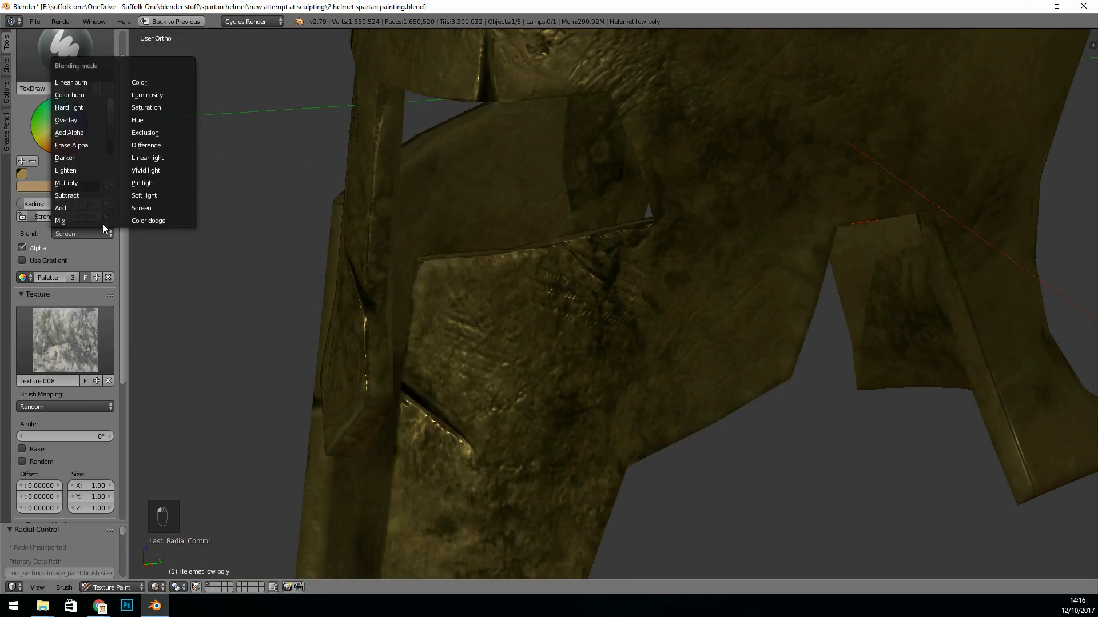
pyautogui.click(65, 183)
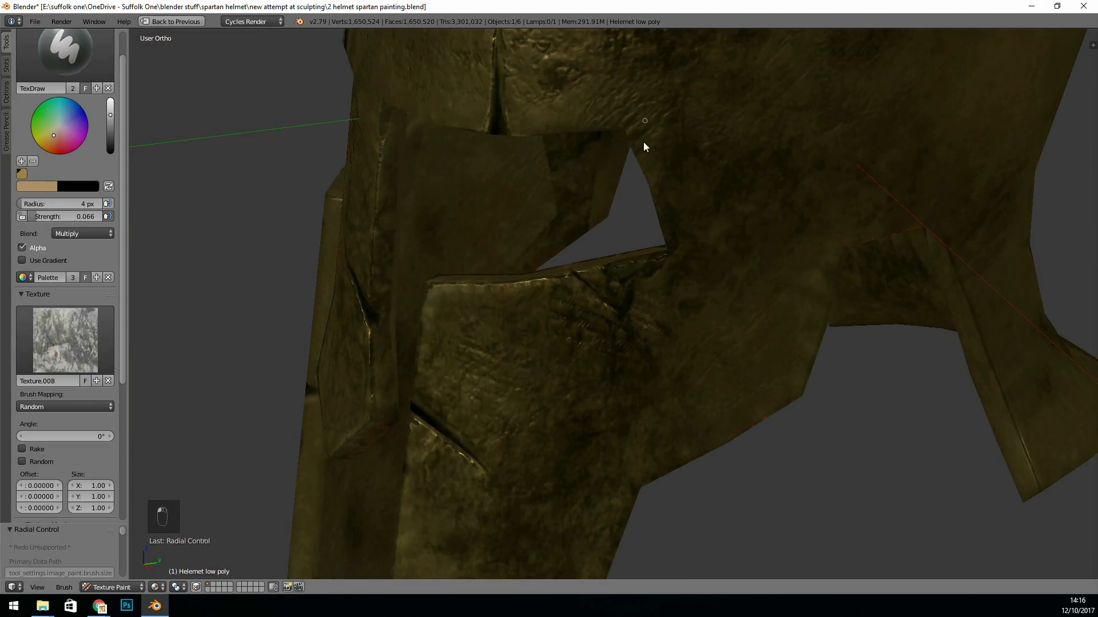